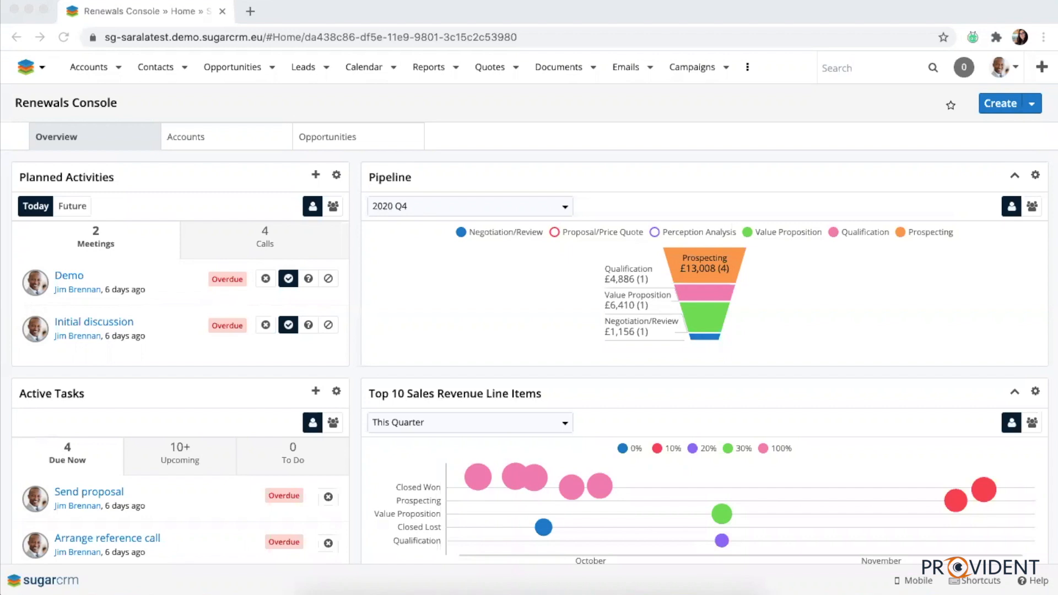
pyautogui.moveTo(462, 76)
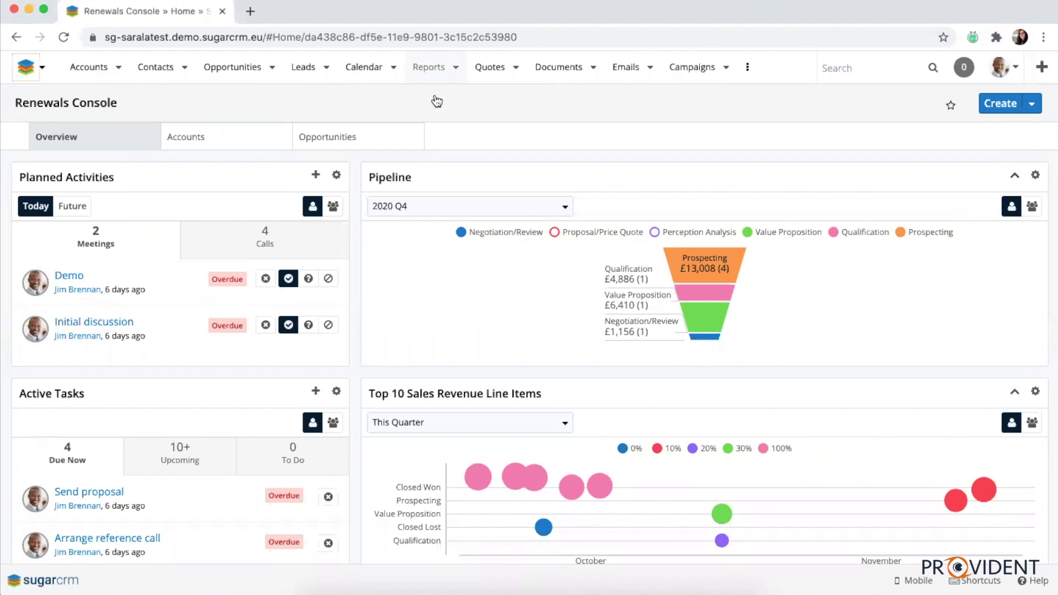
# - Bring up the list of saved reports from the Reports menu
pyautogui.click(429, 68)
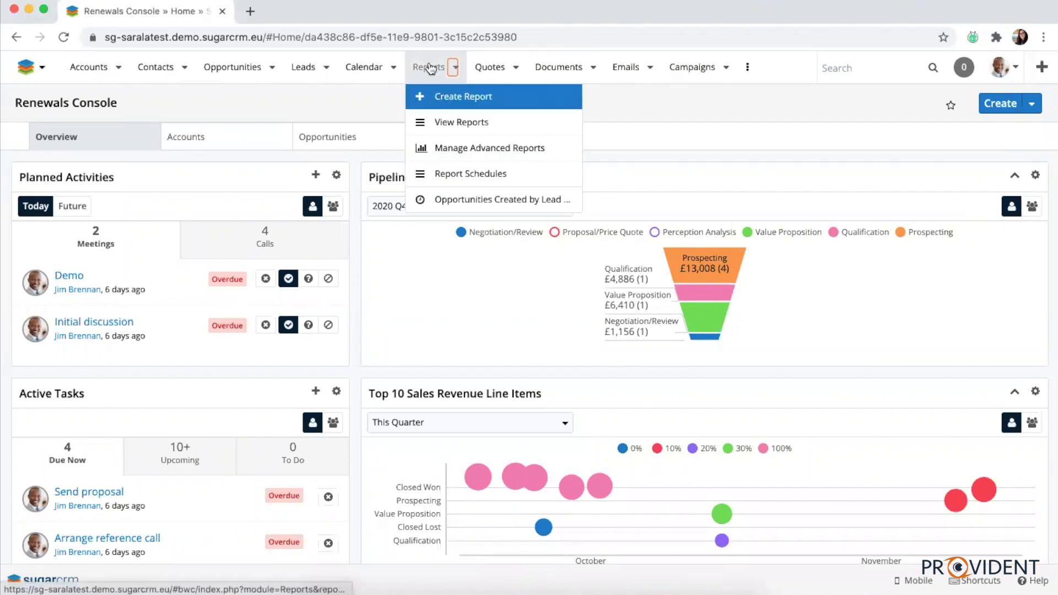
pyautogui.click(462, 123)
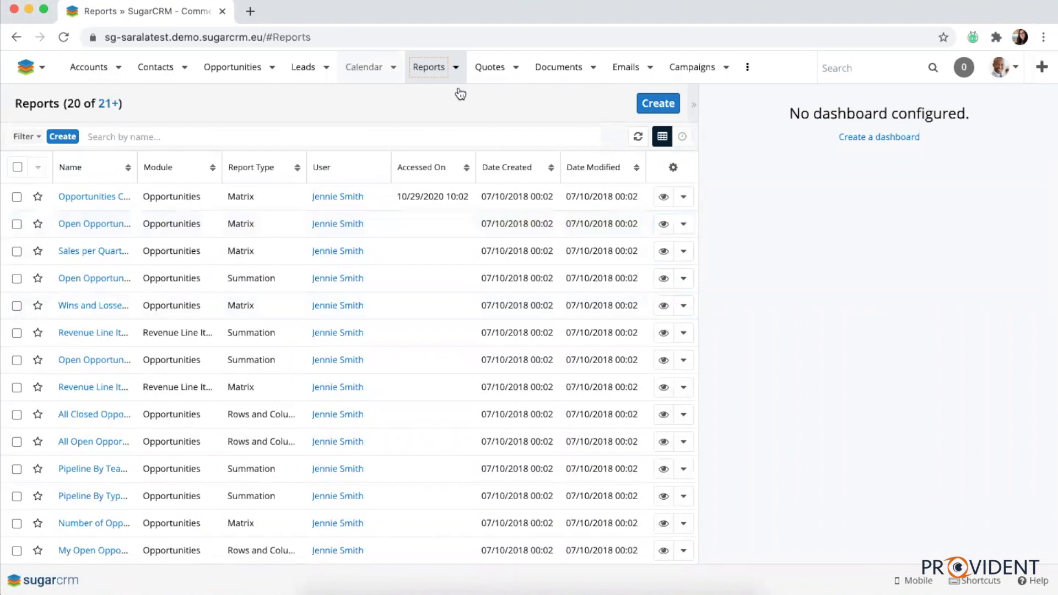
# - Start a new summation report with details and browse the module list toward Leads
pyautogui.click(657, 103)
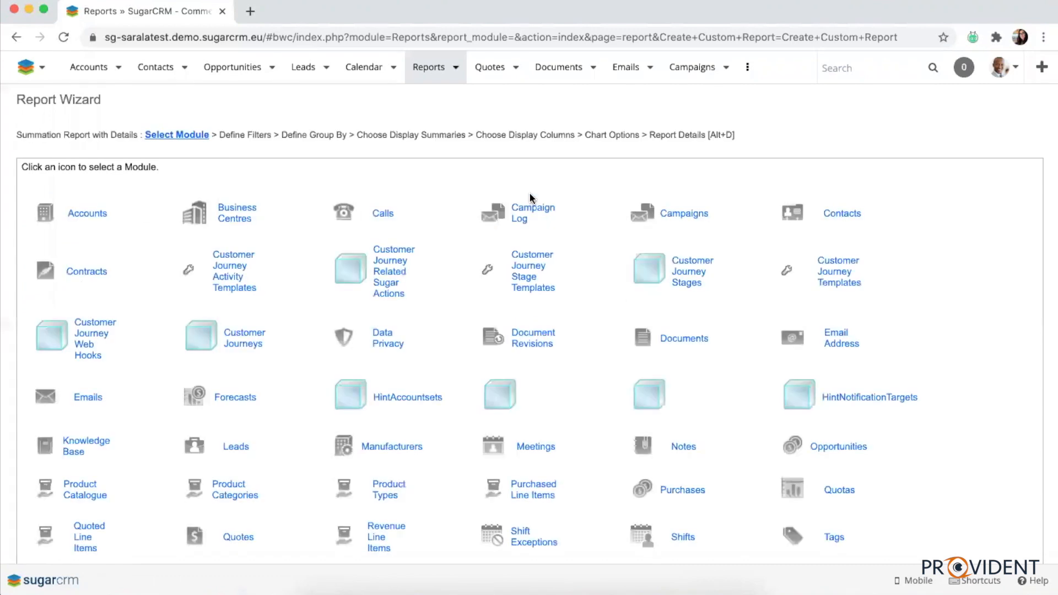
pyautogui.scroll(-3)
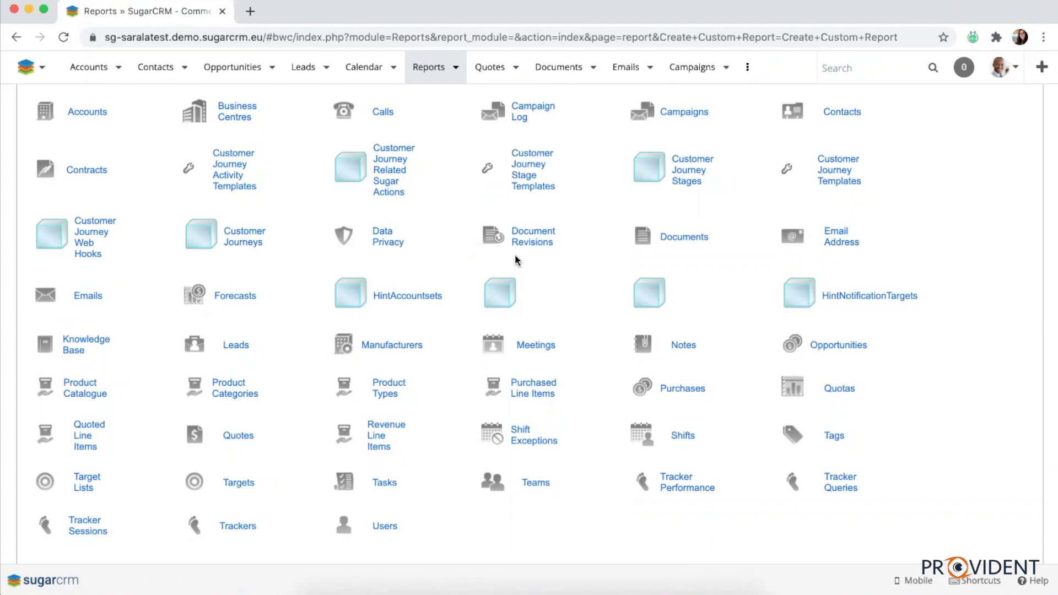
pyautogui.moveTo(205, 349)
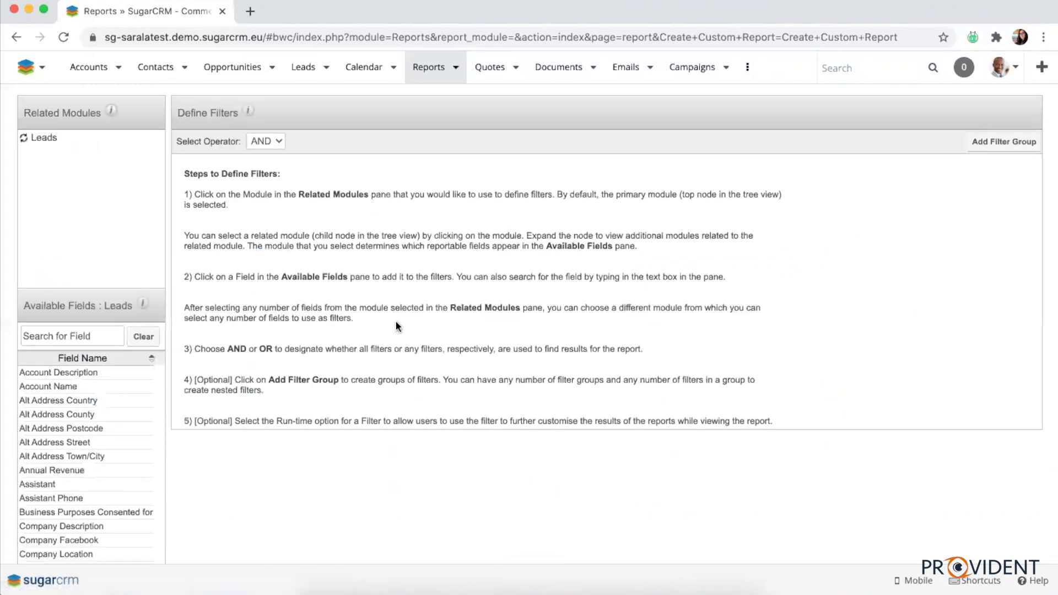
# - Add a Status filter on leads requiring the value to be Is Not Empty
pyautogui.click(24, 137)
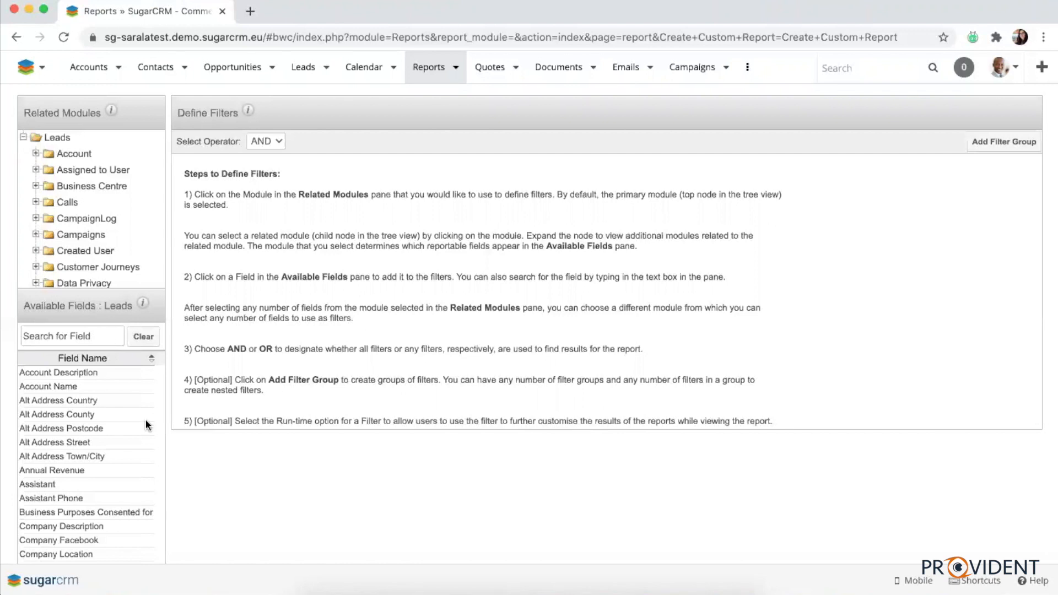
pyautogui.scroll(-3)
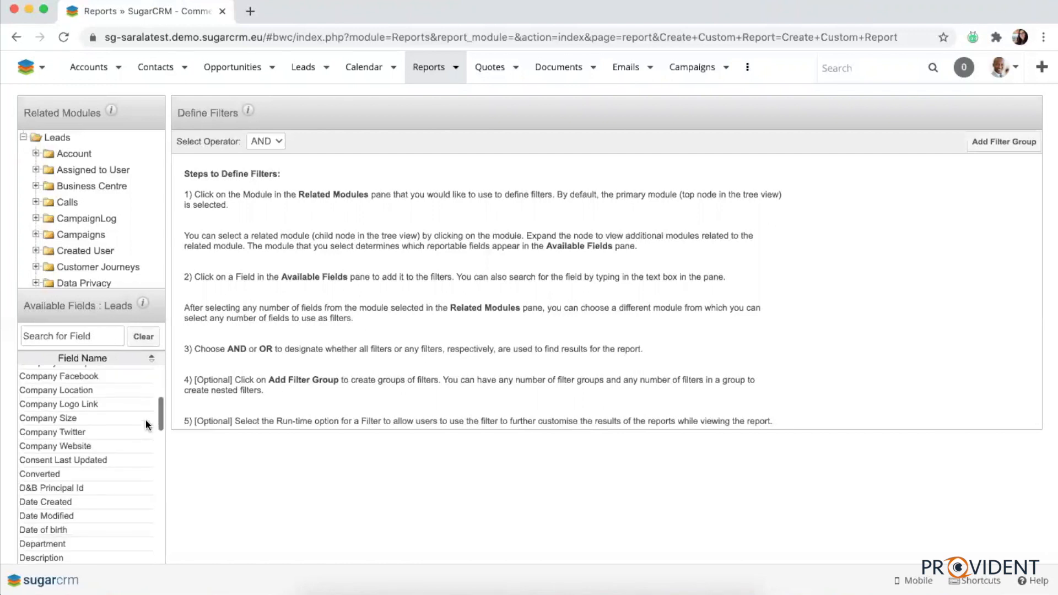
pyautogui.scroll(-3)
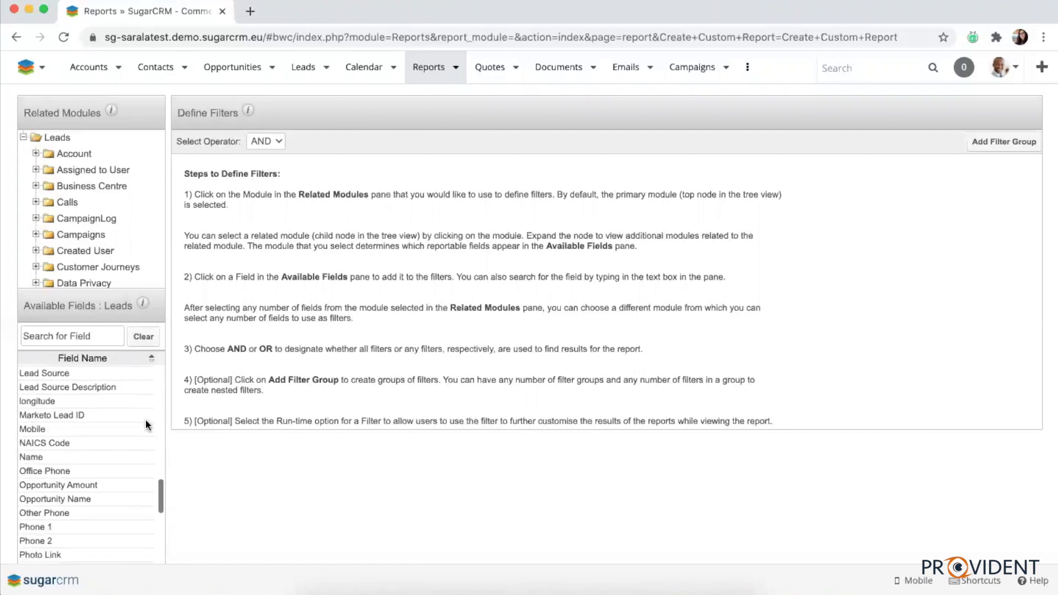
pyautogui.scroll(-3)
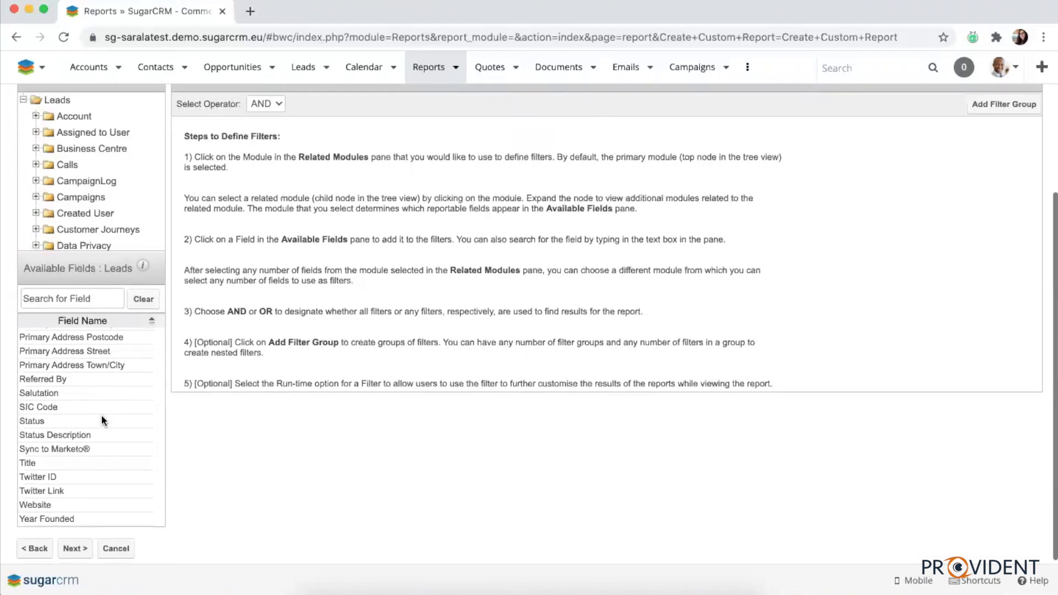
pyautogui.click(32, 420)
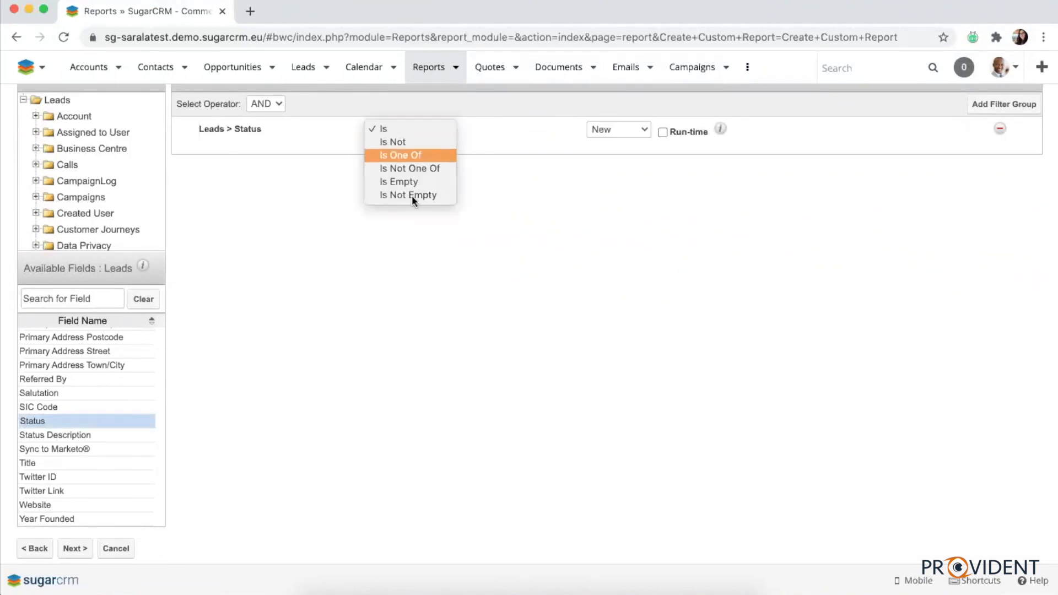
pyautogui.click(408, 196)
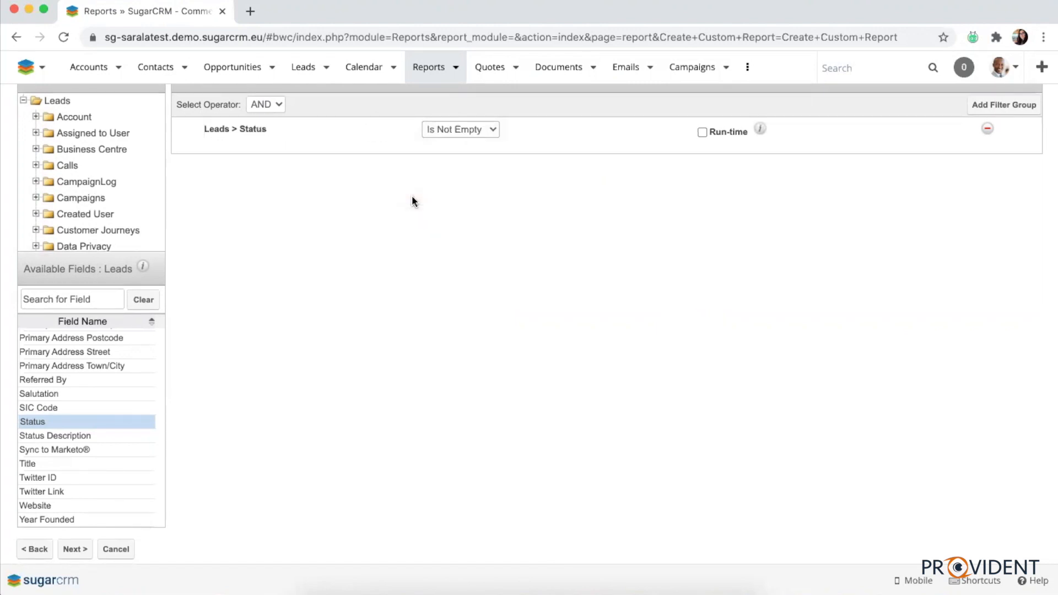
pyautogui.moveTo(200, 274)
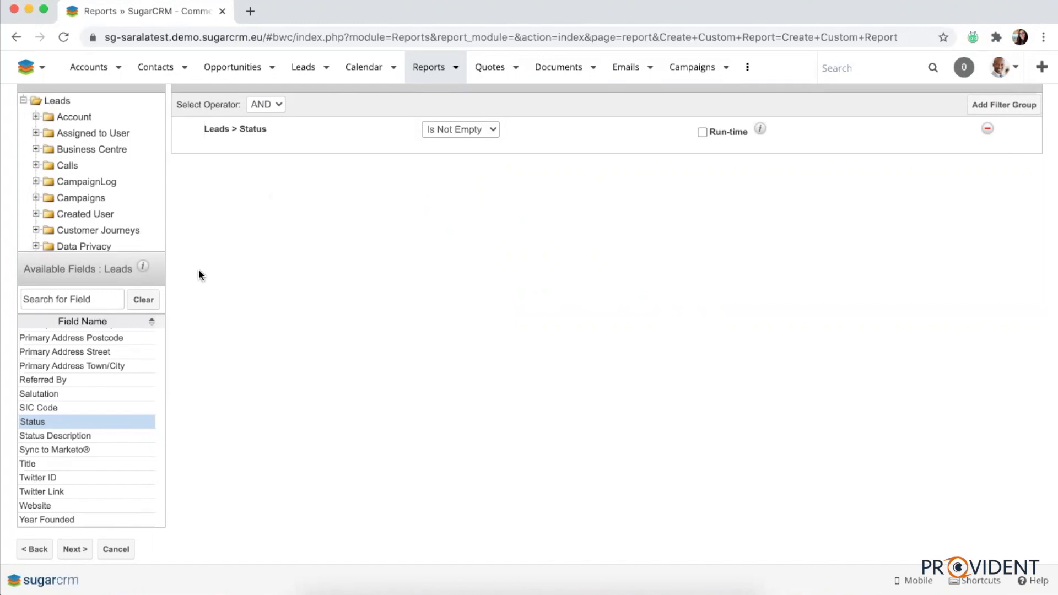
pyautogui.moveTo(120, 385)
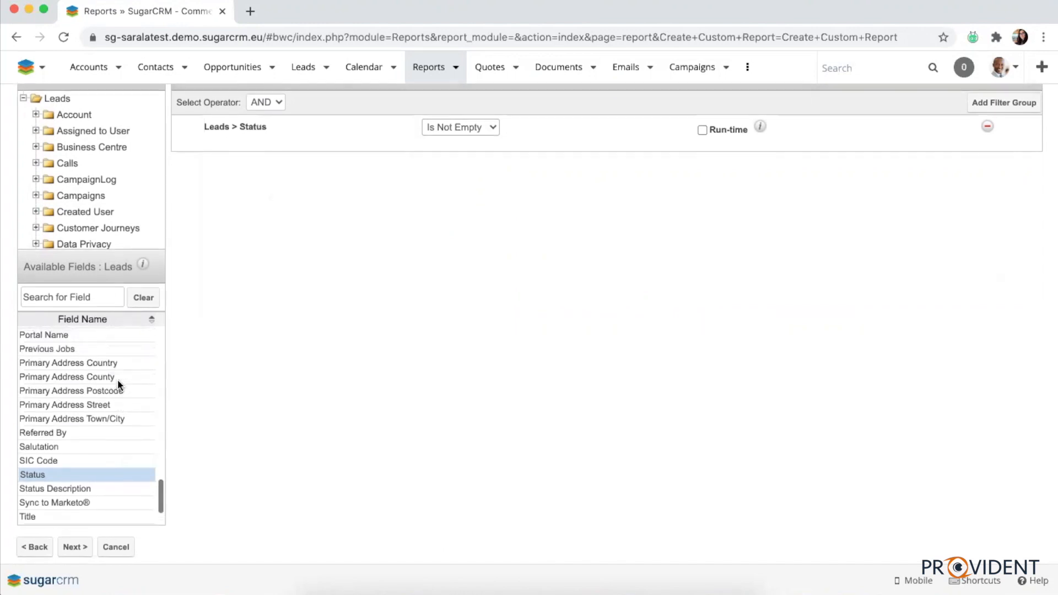
pyautogui.scroll(-3)
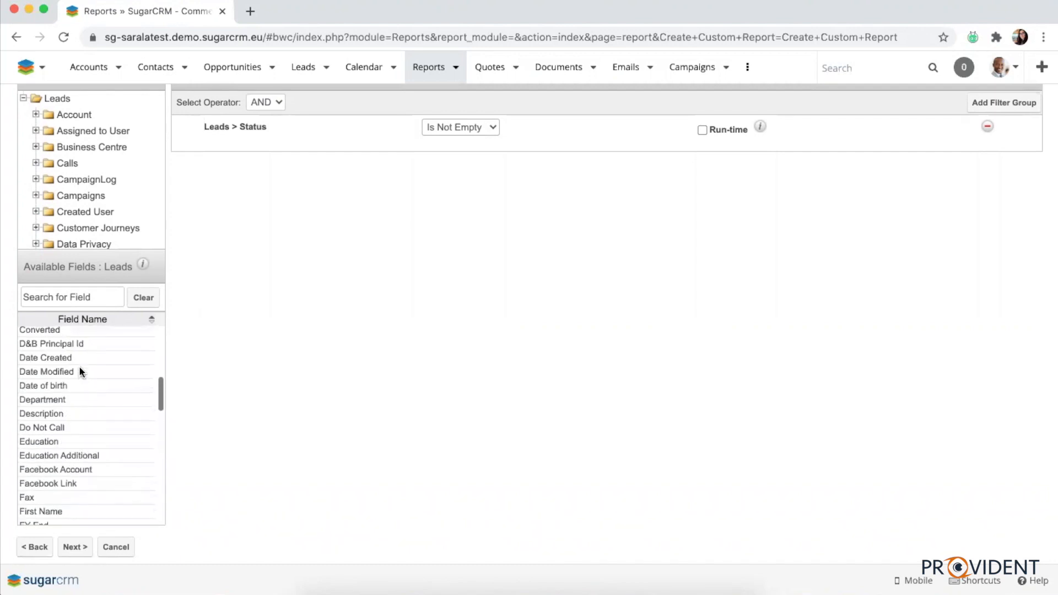
# - Add a Date Created filter limited to This Year
pyautogui.doubleClick(45, 370)
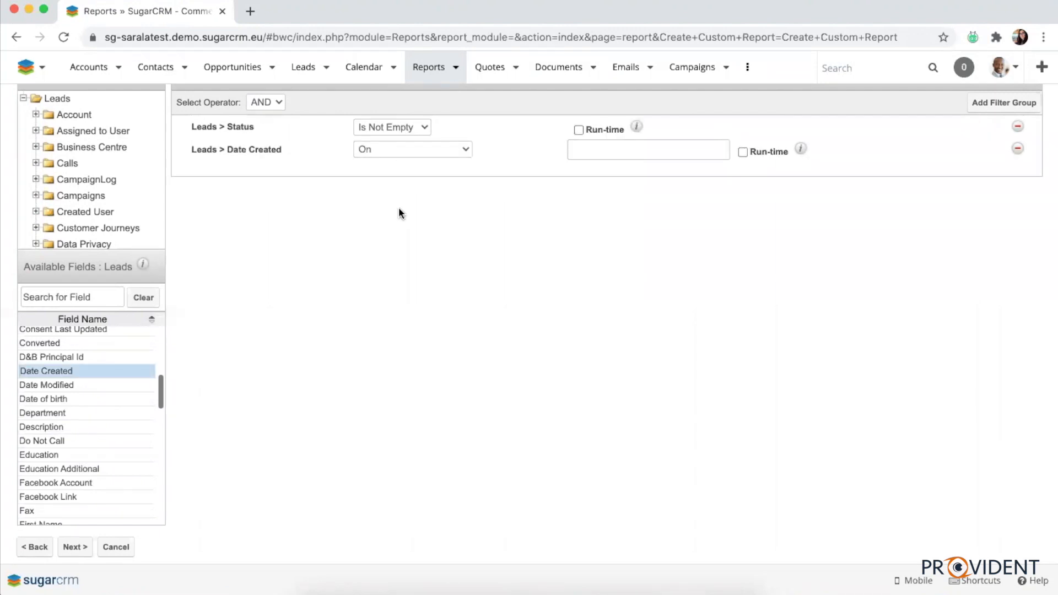
pyautogui.click(413, 149)
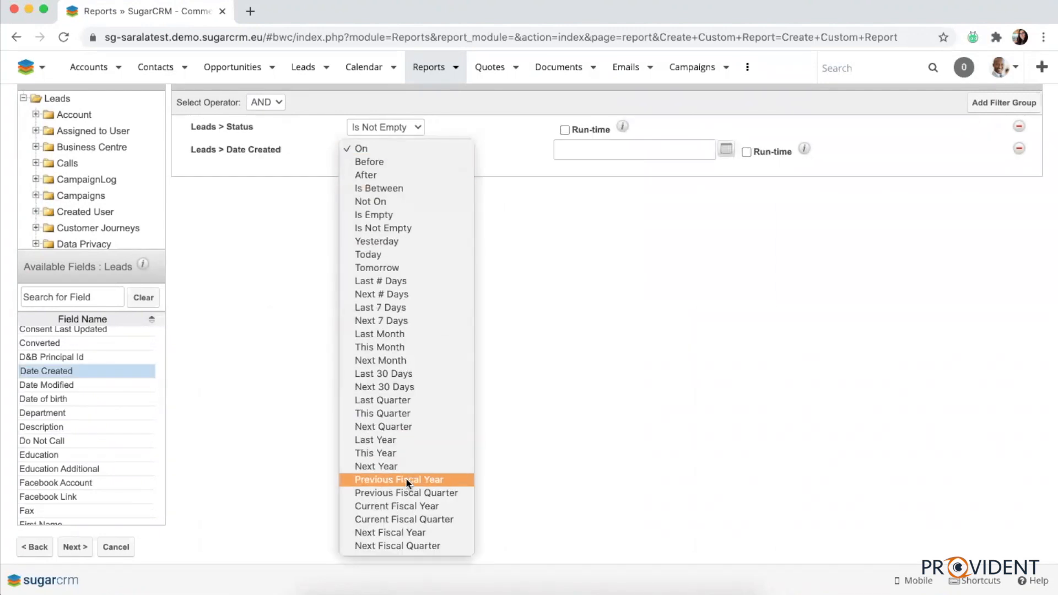
pyautogui.moveTo(407, 470)
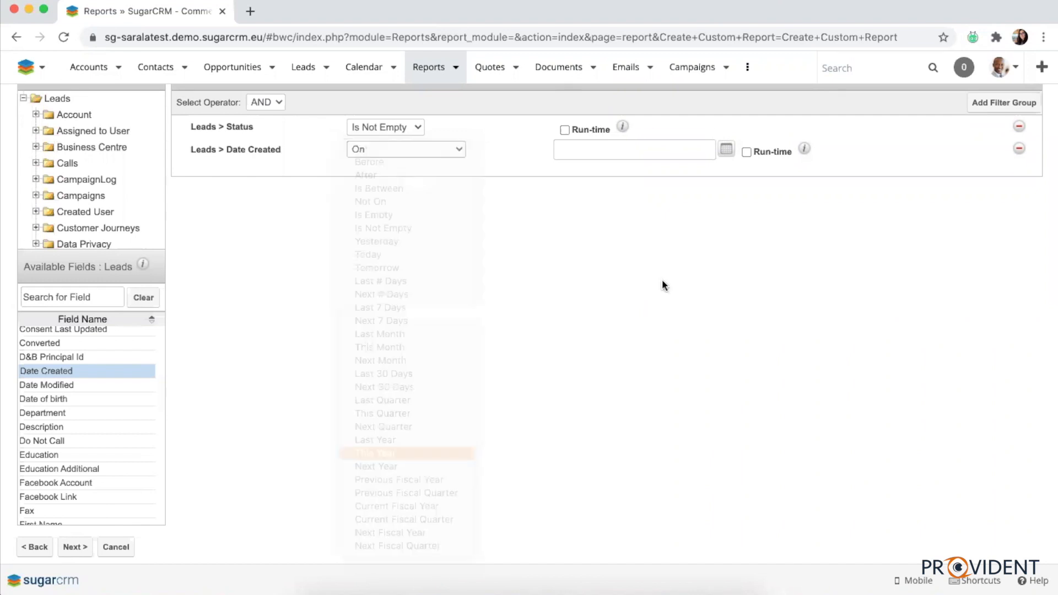
pyautogui.click(406, 453)
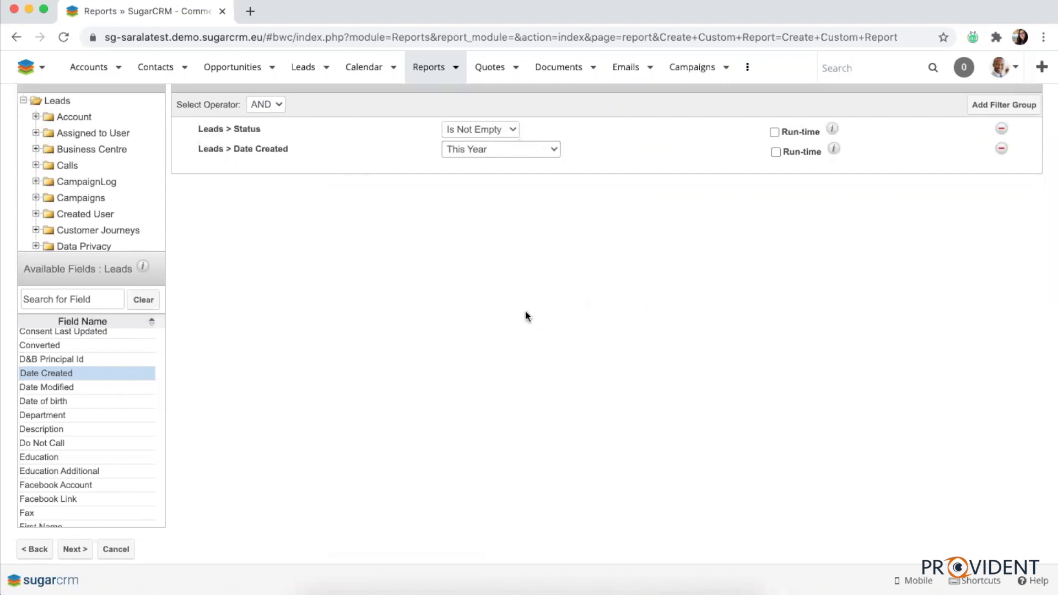
pyautogui.moveTo(335, 417)
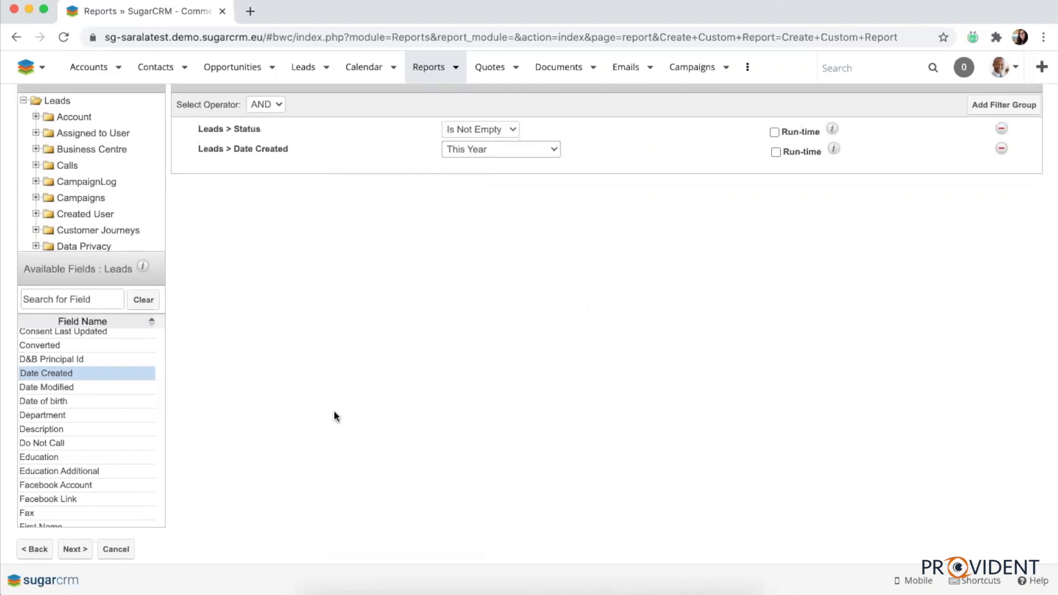
pyautogui.moveTo(503, 133)
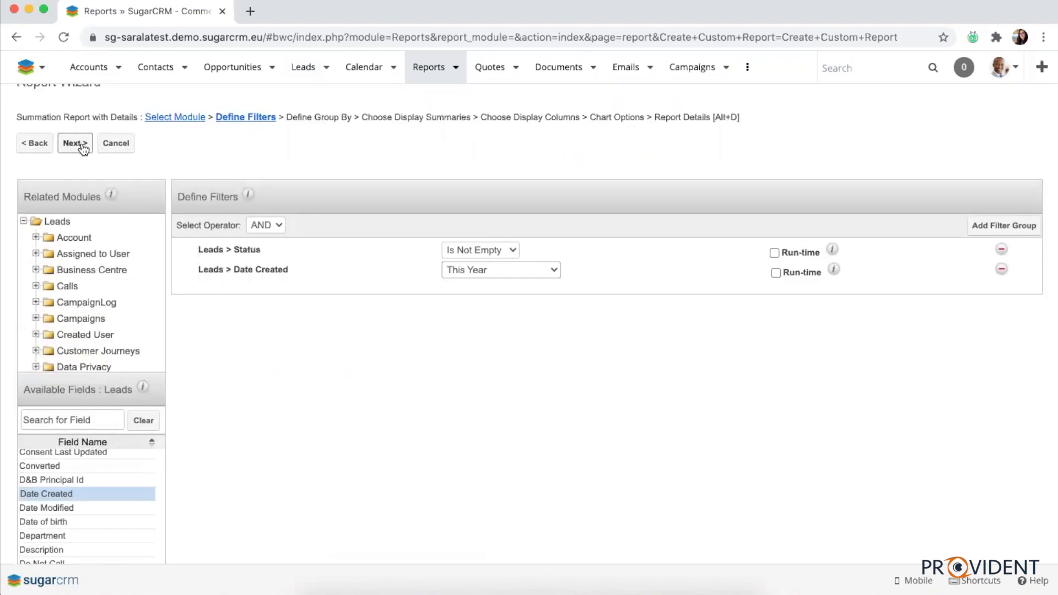
# - Group the report by Month: Date Created and continue to display summaries
pyautogui.click(74, 144)
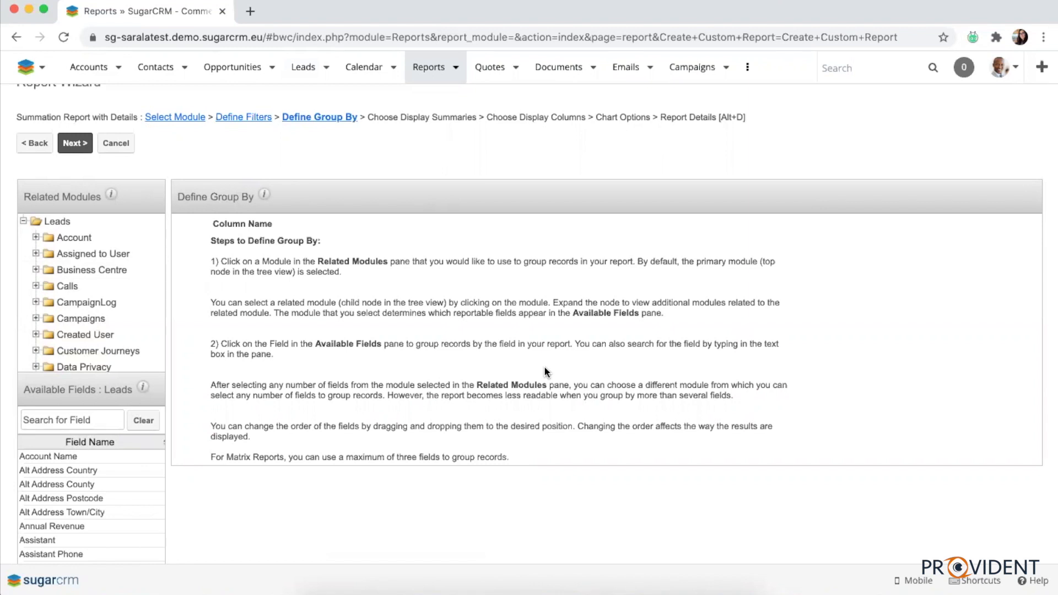
pyautogui.moveTo(141, 464)
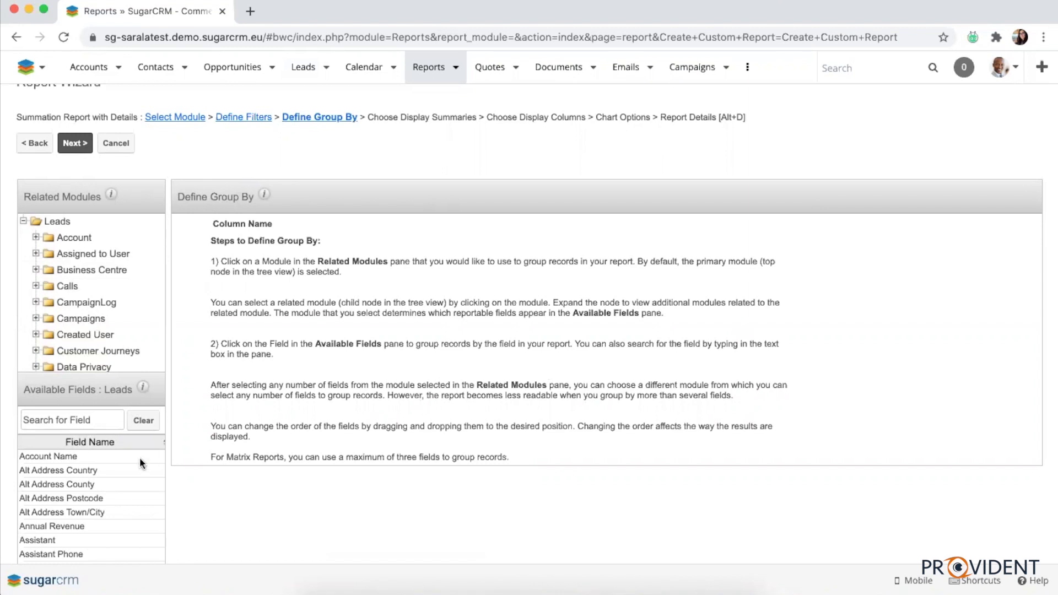
pyautogui.scroll(-3)
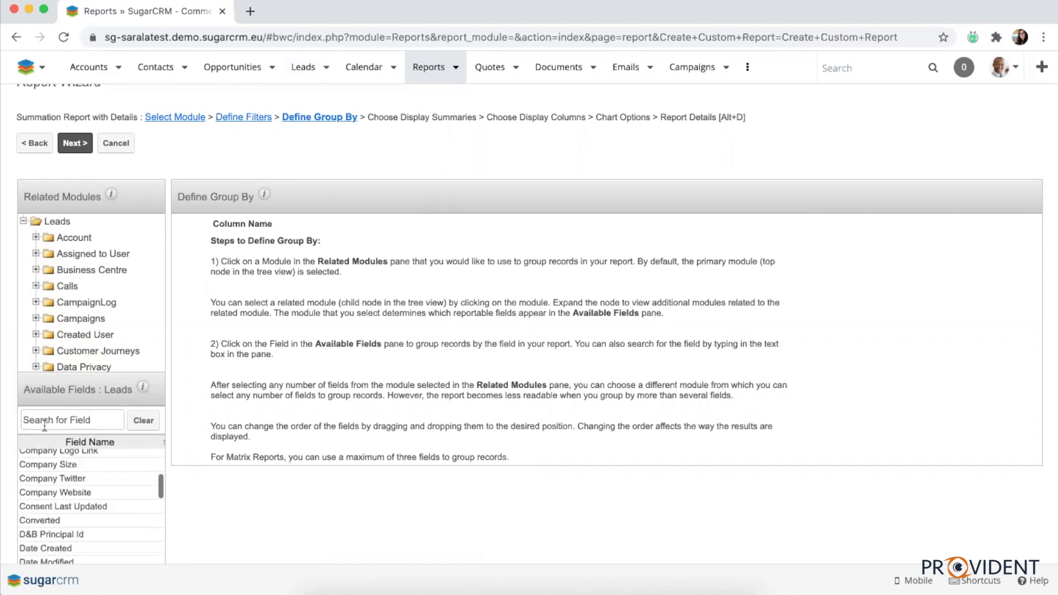
pyautogui.scroll(-3)
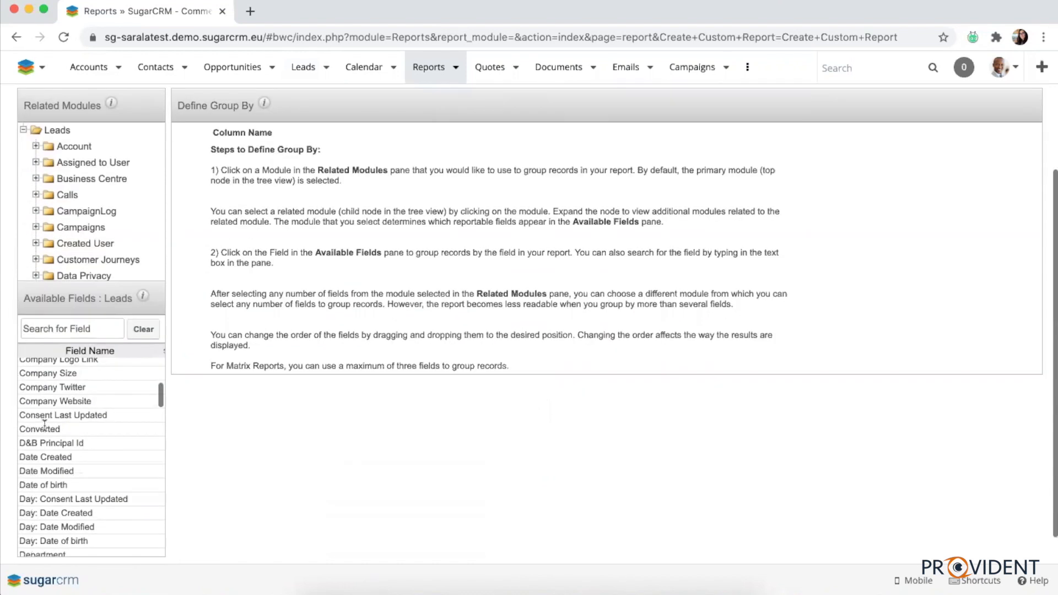
pyautogui.scroll(-3)
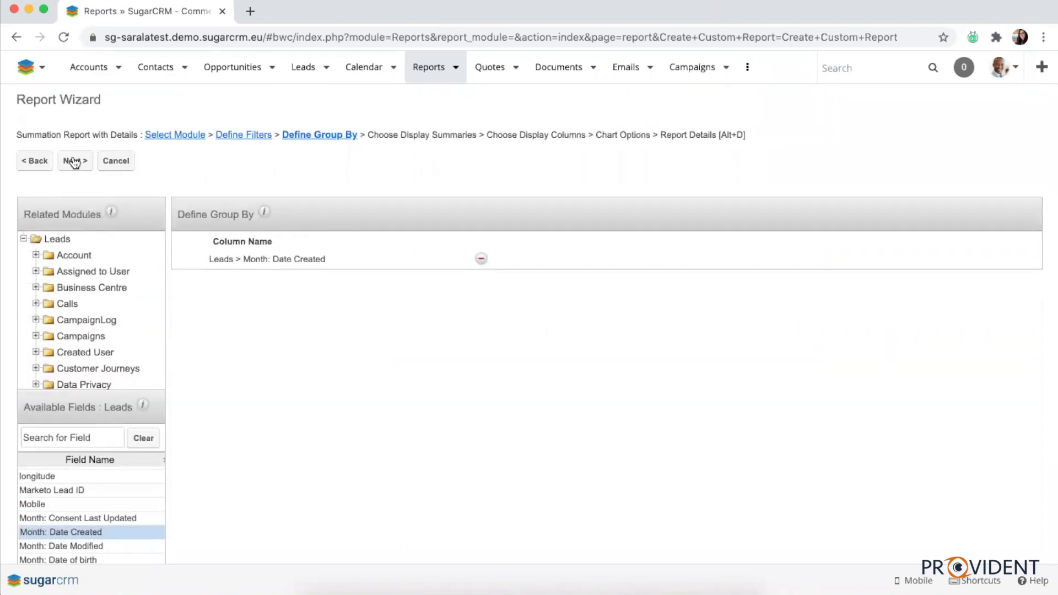
pyautogui.click(74, 161)
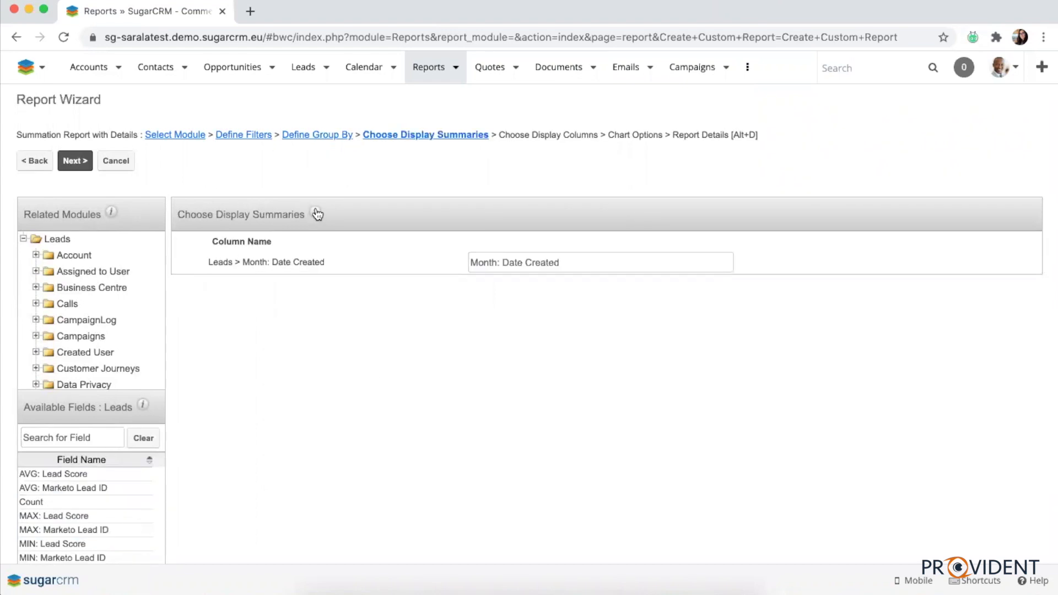
# - Review the summaries help notes, add a Count of leads, and continue to display columns
pyautogui.click(314, 214)
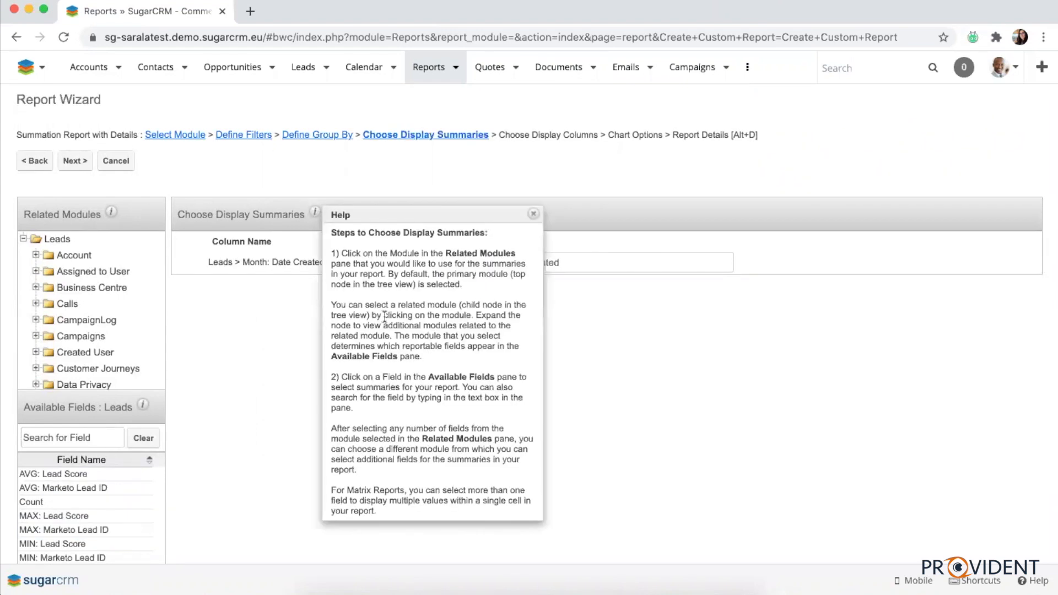
pyautogui.moveTo(267, 361)
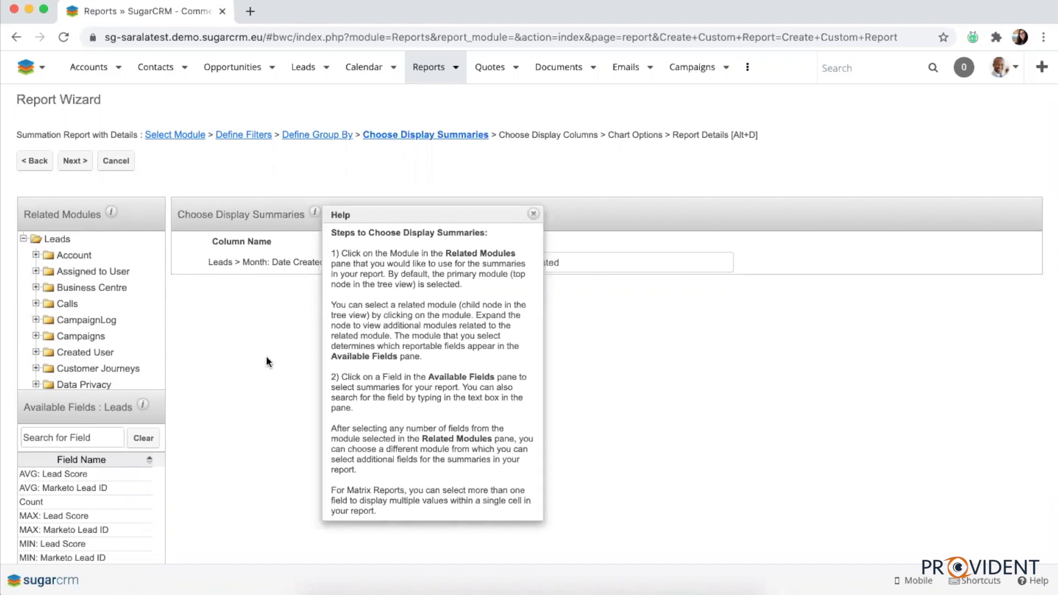
pyautogui.moveTo(227, 295)
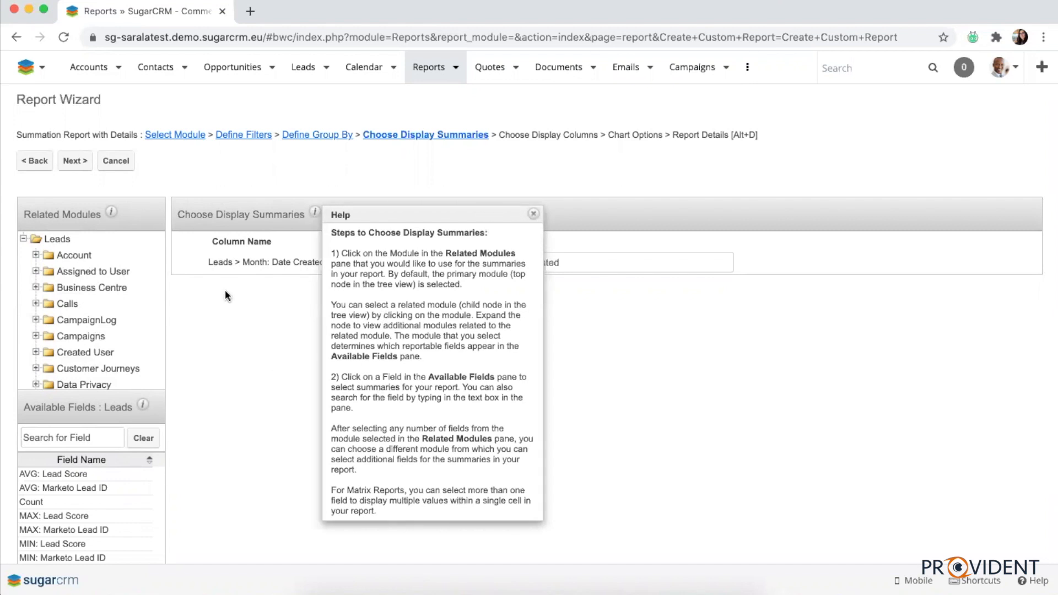
pyautogui.click(534, 213)
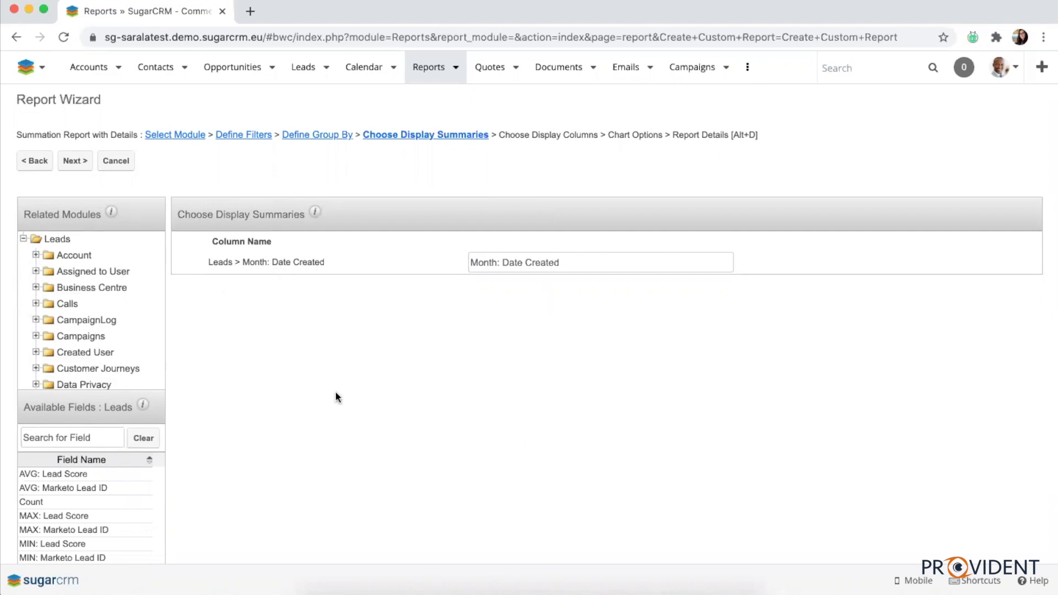
pyautogui.moveTo(172, 448)
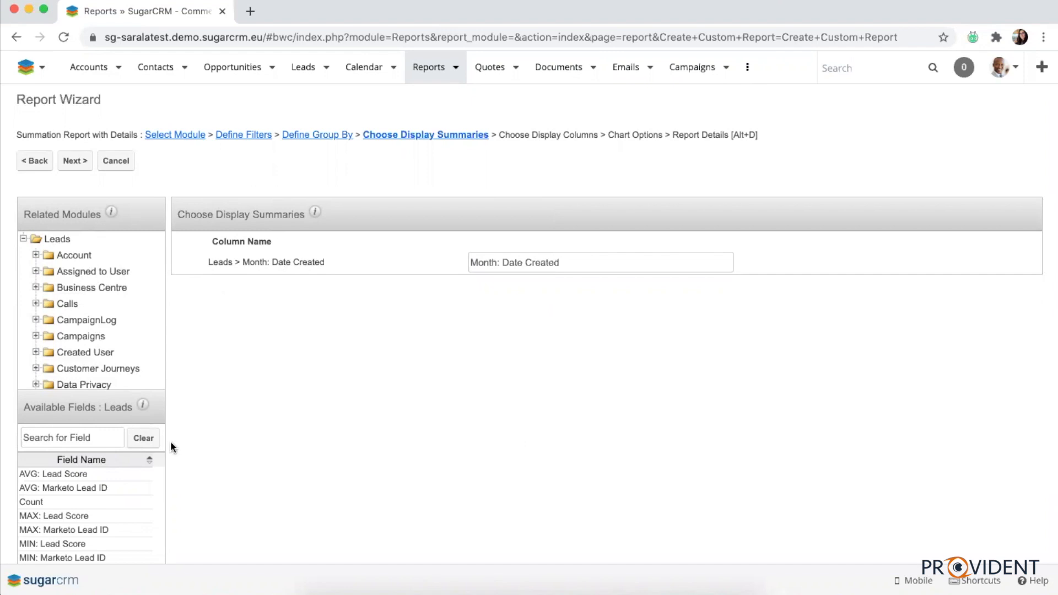
pyautogui.scroll(-3)
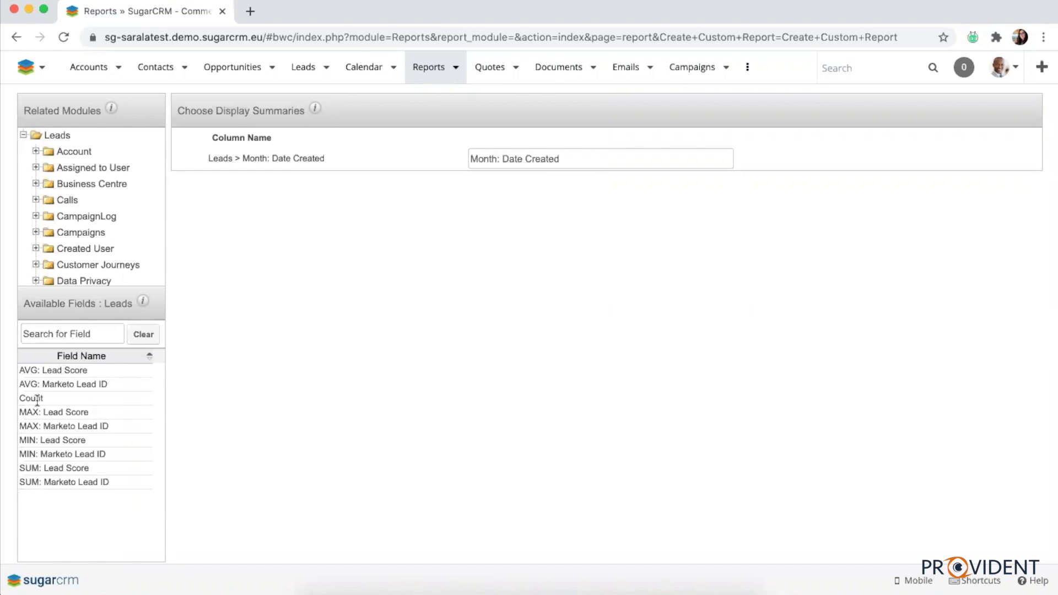
pyautogui.click(31, 398)
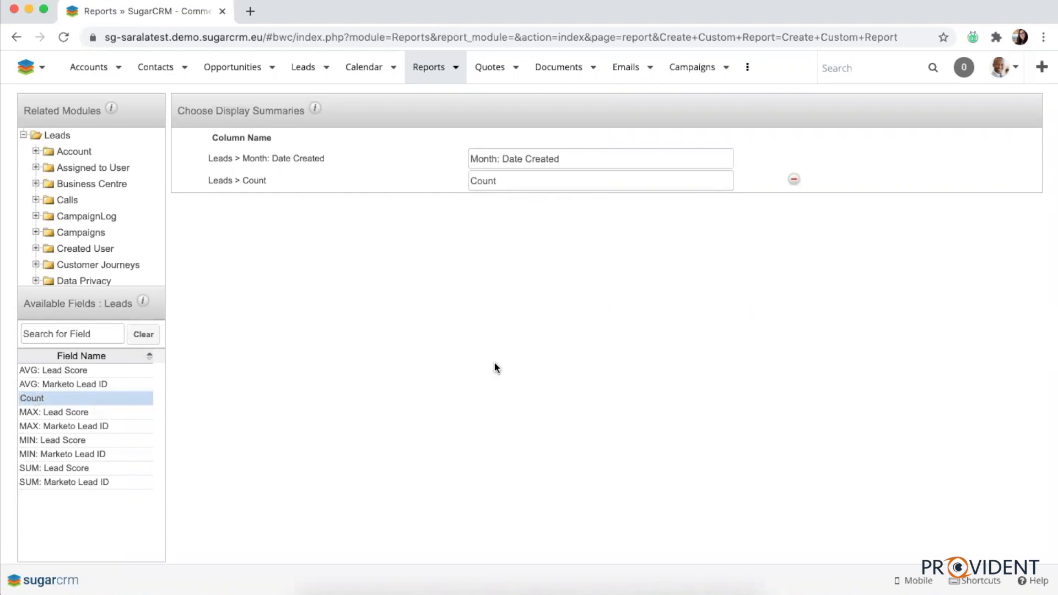
pyautogui.moveTo(73, 167)
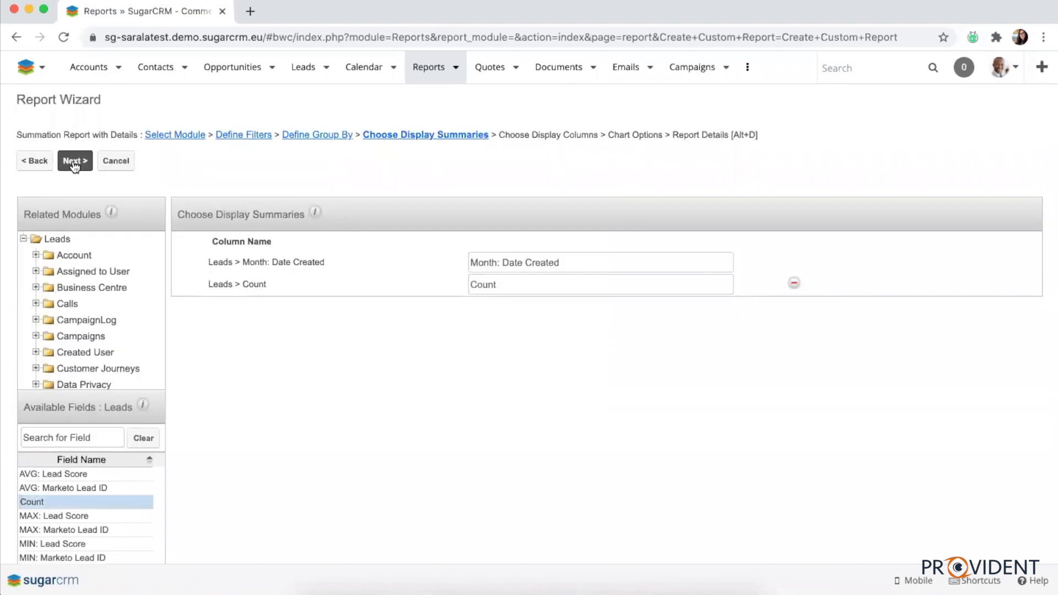
pyautogui.click(73, 161)
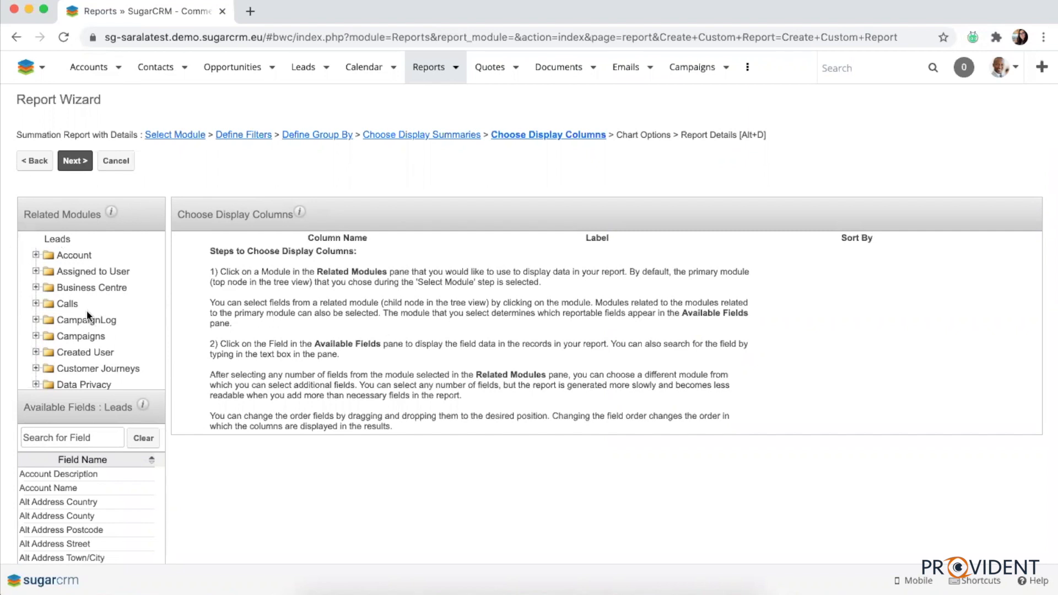
# - Add Name, Status and Date Created as the report's display columns
pyautogui.write('name')
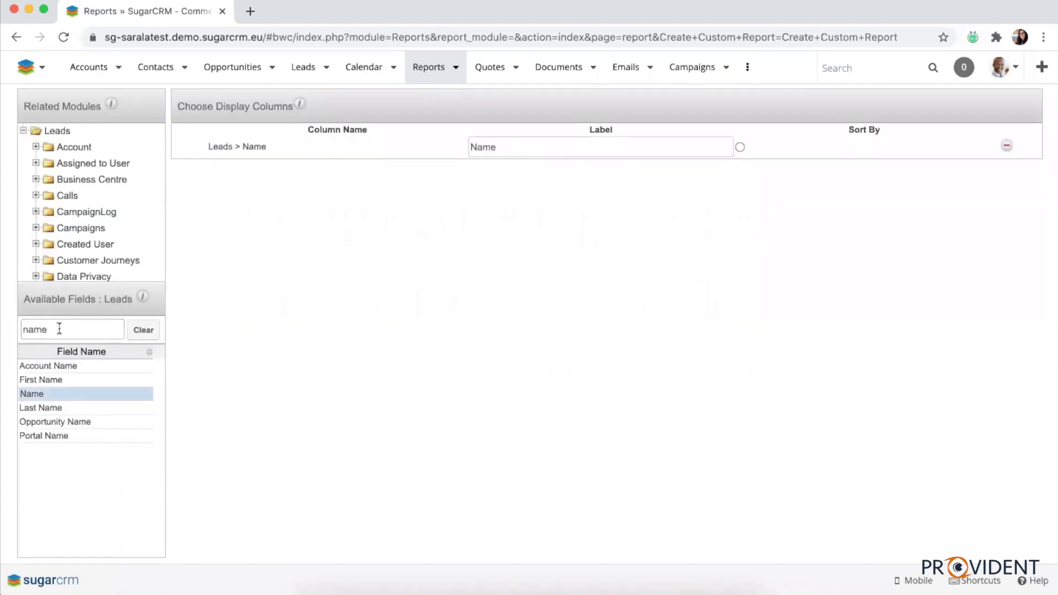
pyautogui.write('s')
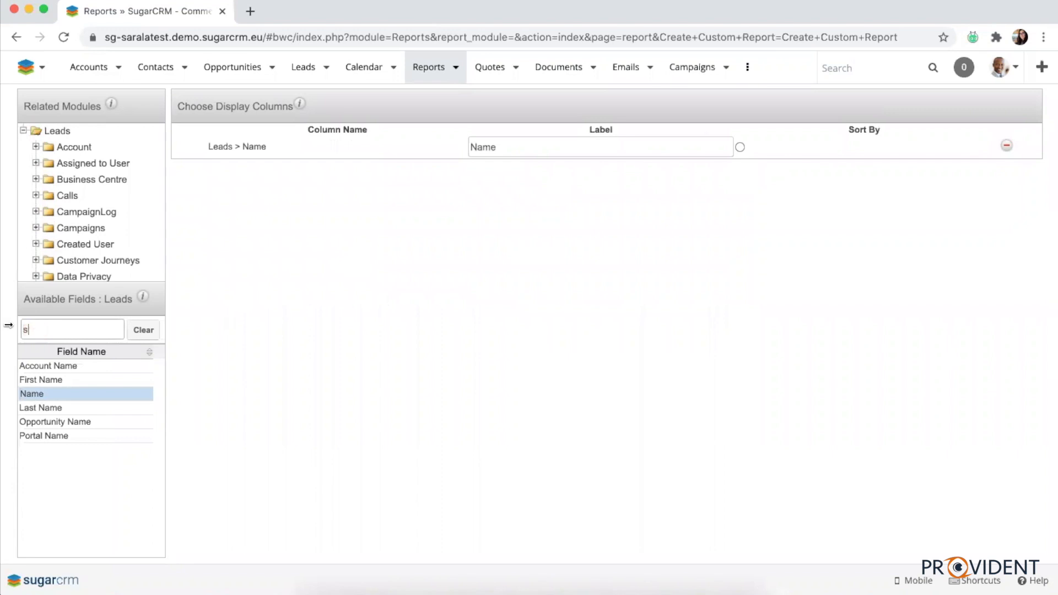
pyautogui.write('tat')
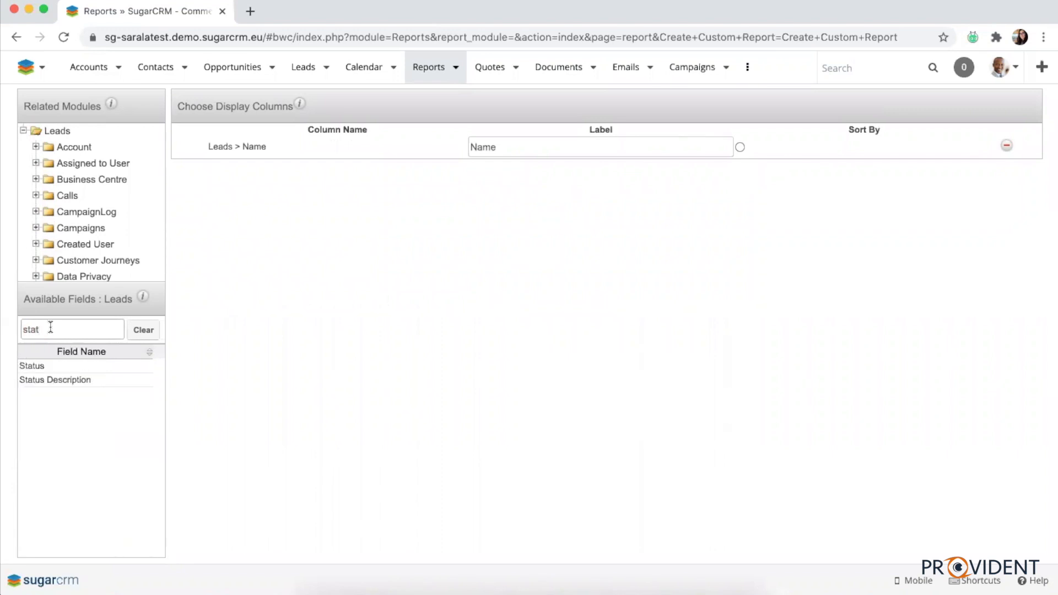
pyautogui.doubleClick(32, 366)
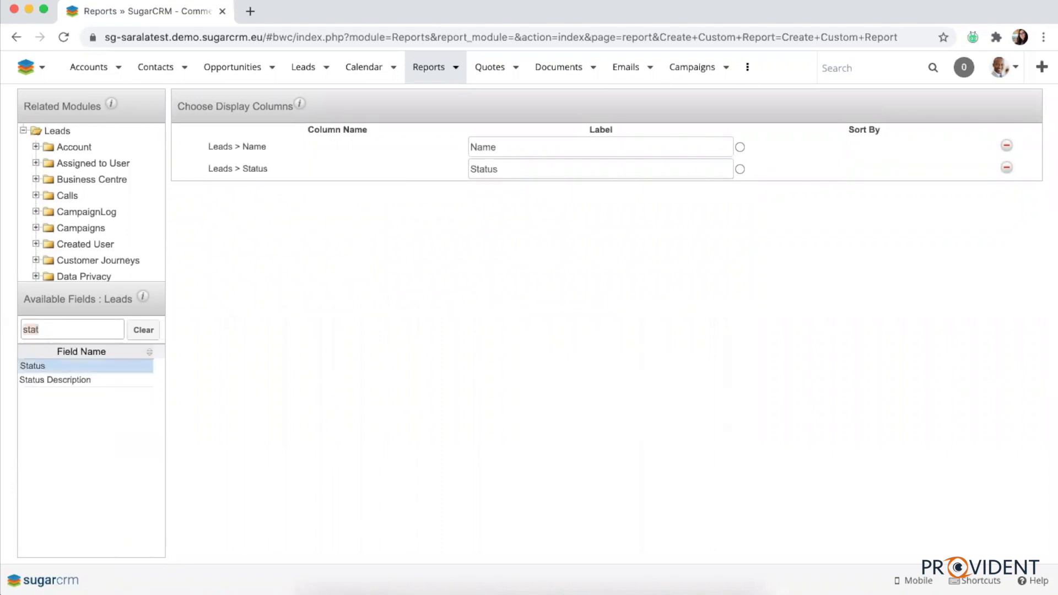
pyautogui.write('date')
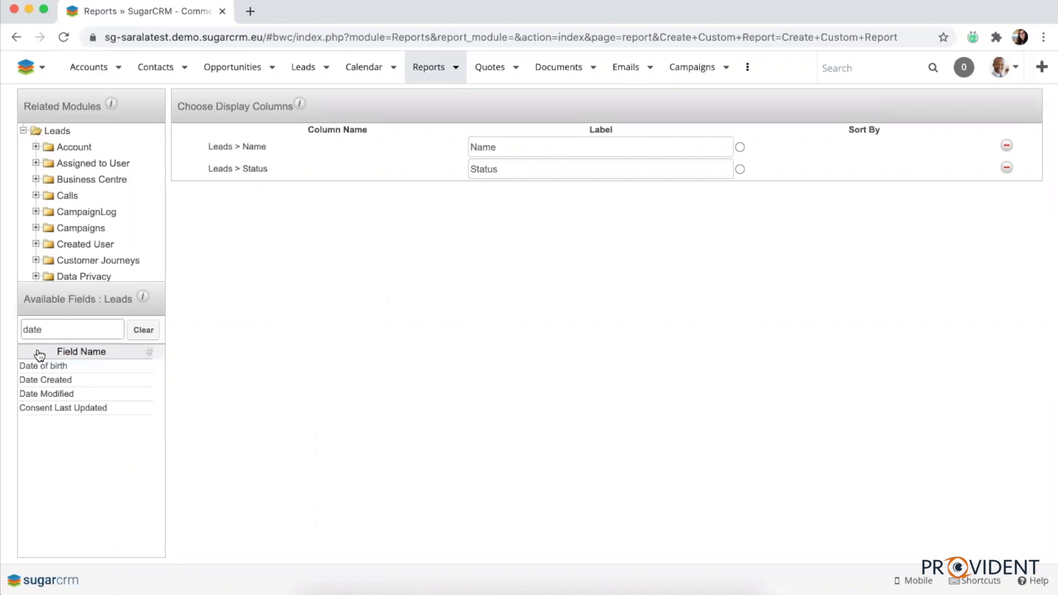
pyautogui.doubleClick(46, 380)
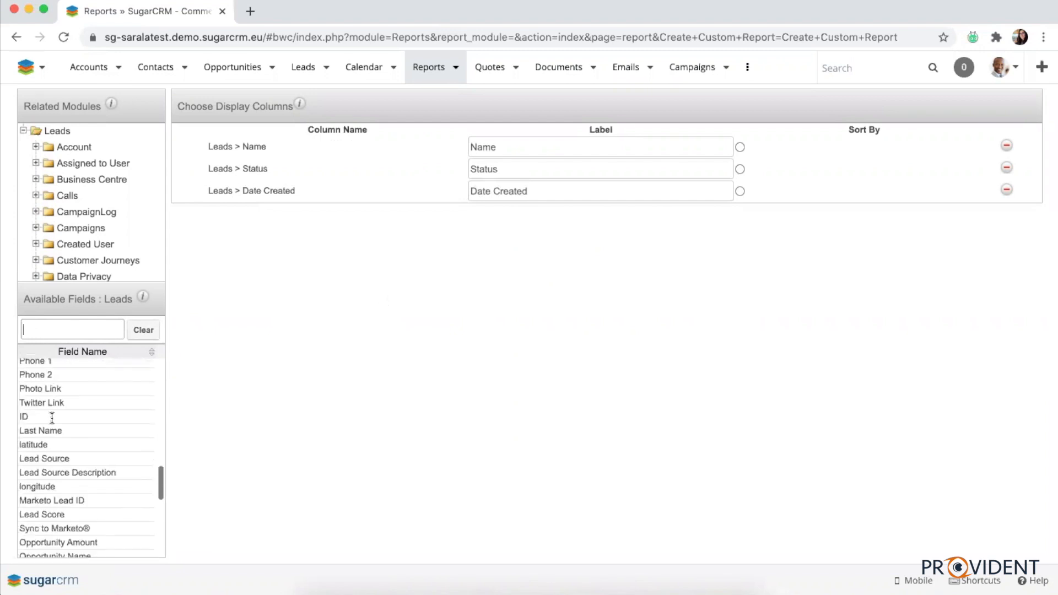
pyautogui.scroll(-3)
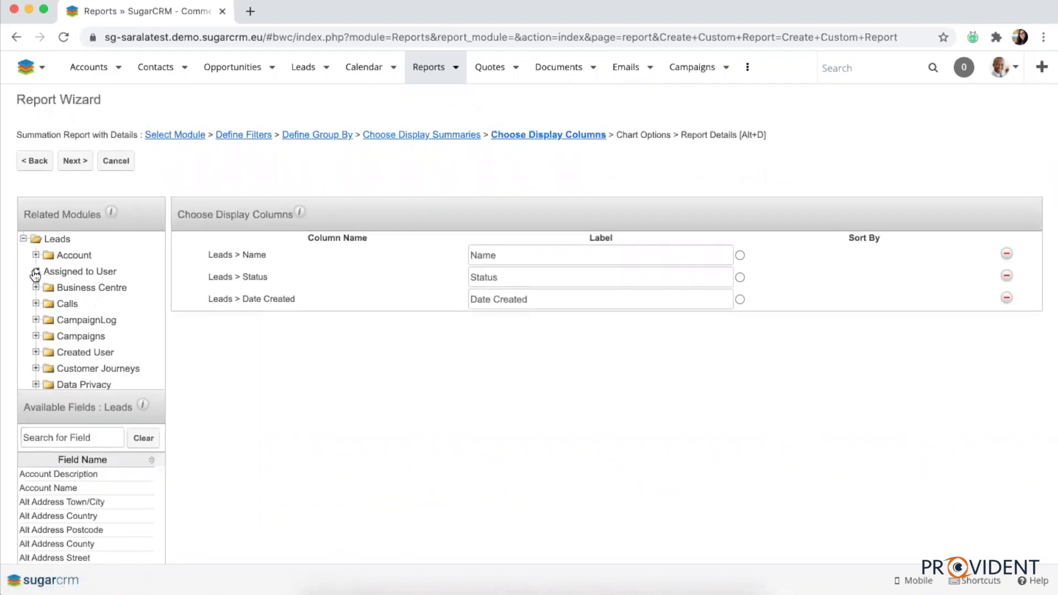
# - Add the assigned user's User Name as a fourth display column
pyautogui.click(36, 272)
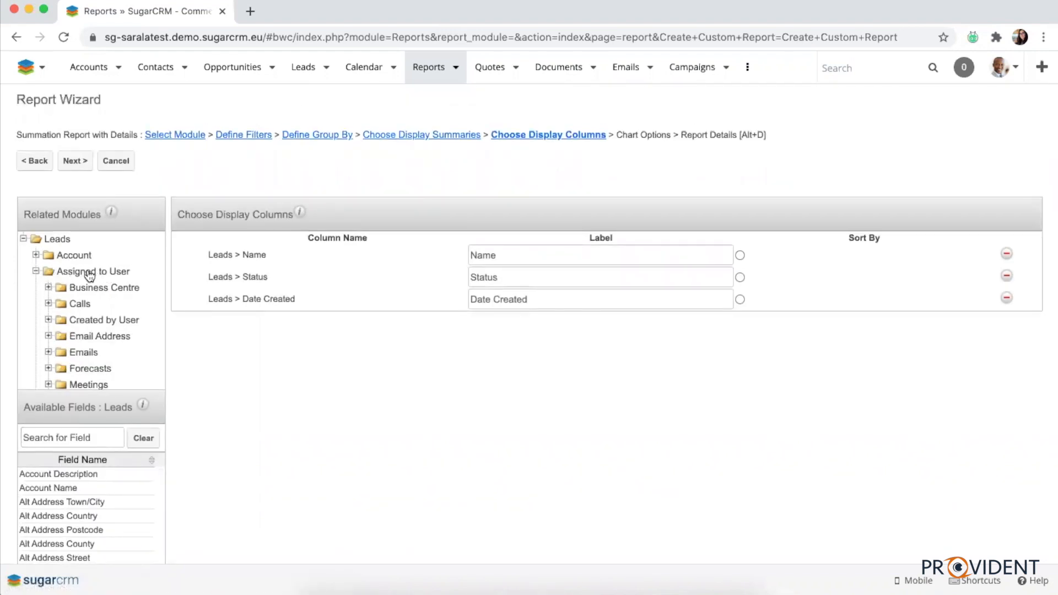
pyautogui.click(92, 271)
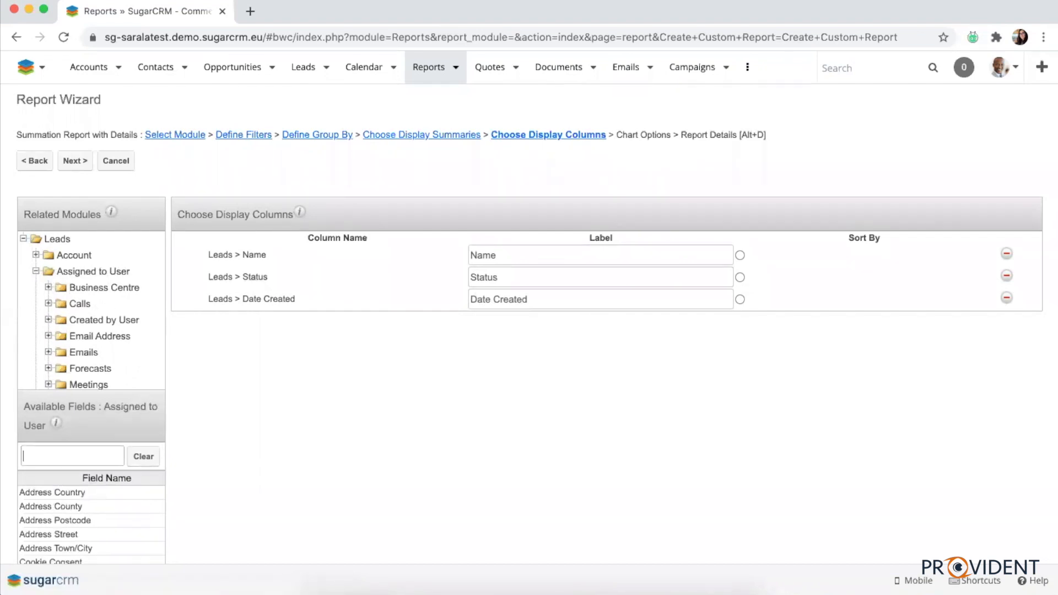
pyautogui.write('uwse')
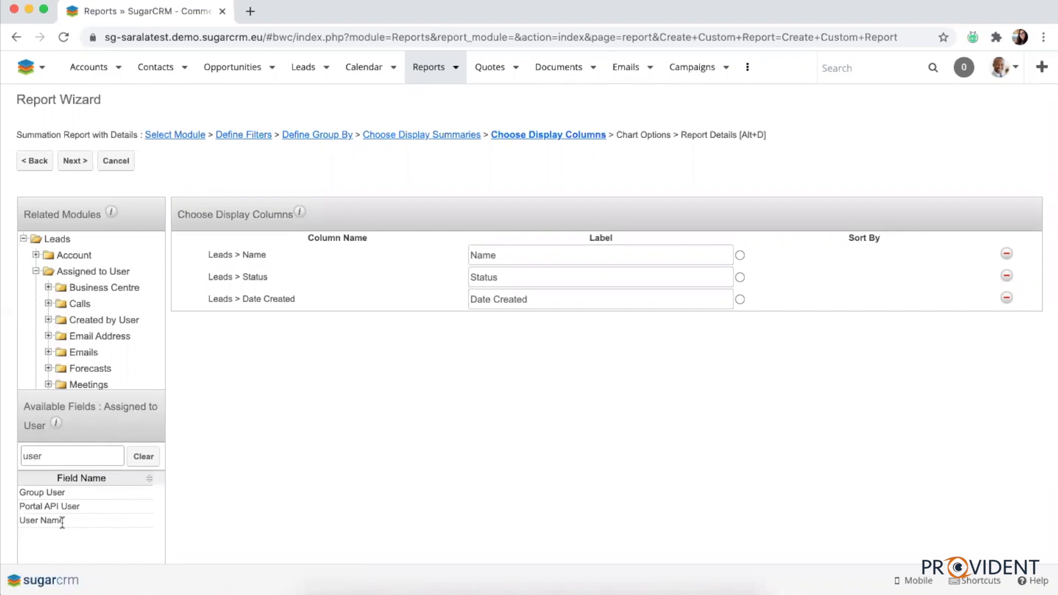
pyautogui.doubleClick(42, 520)
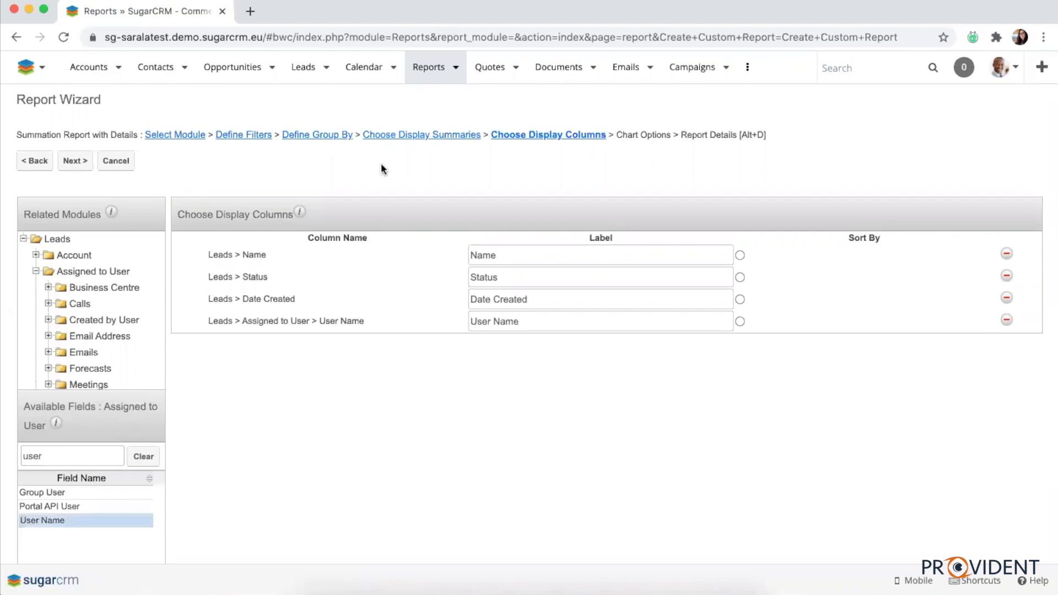
pyautogui.click(600, 255)
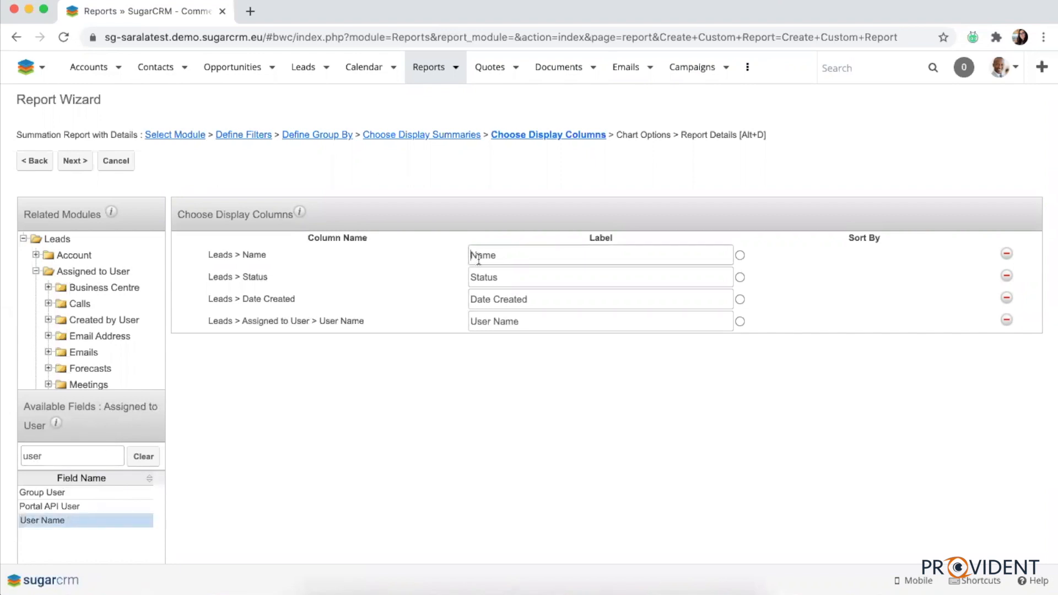
# - Relabel columns as Lead Name and Sales Rep, then continue to Chart Options
pyautogui.write('Lead')
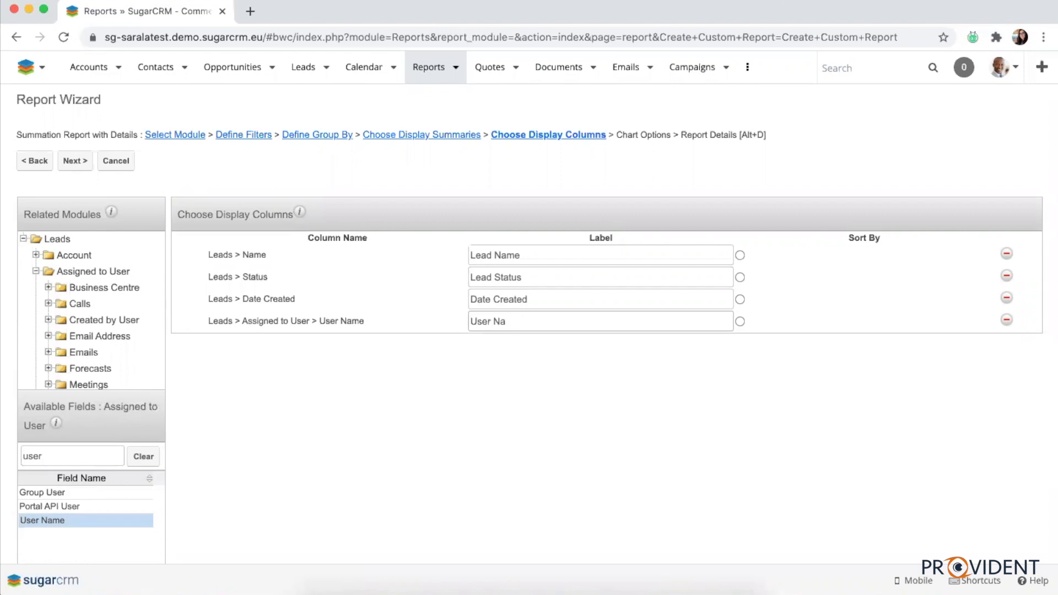
pyautogui.write('Sales Rep')
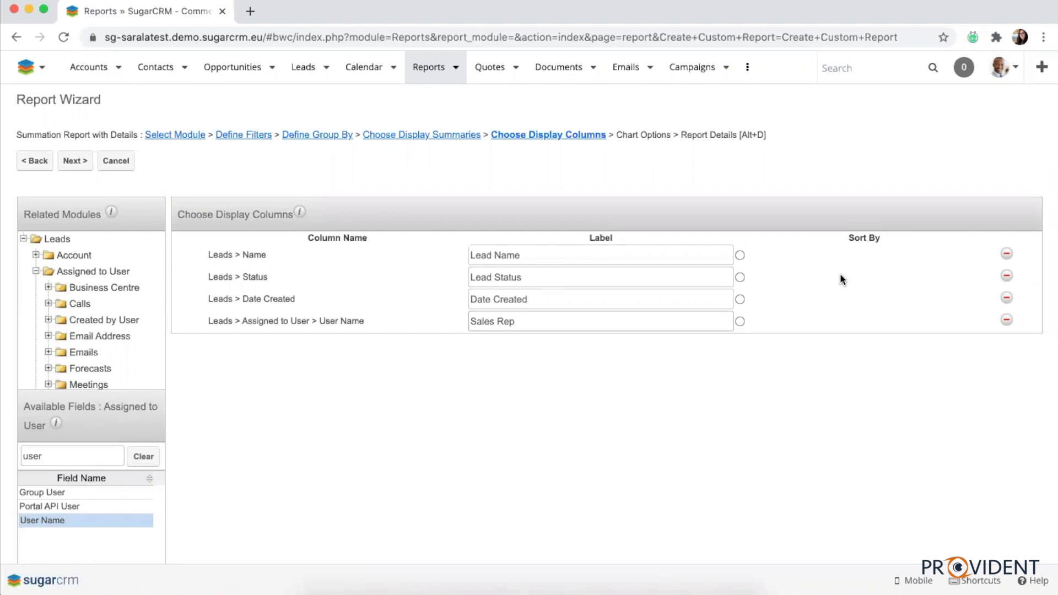
pyautogui.moveTo(245, 338)
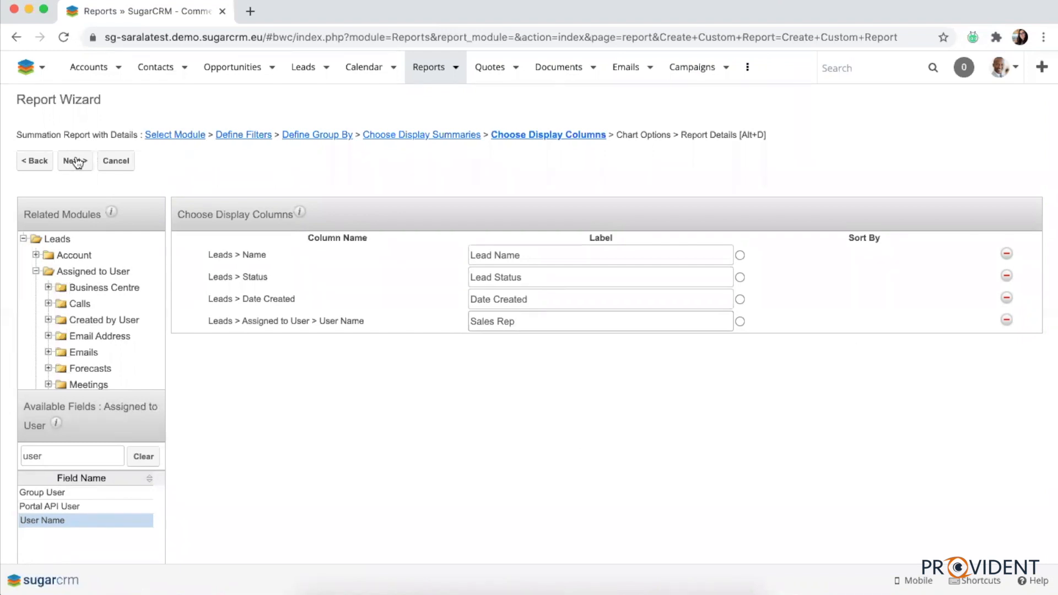
pyautogui.click(74, 161)
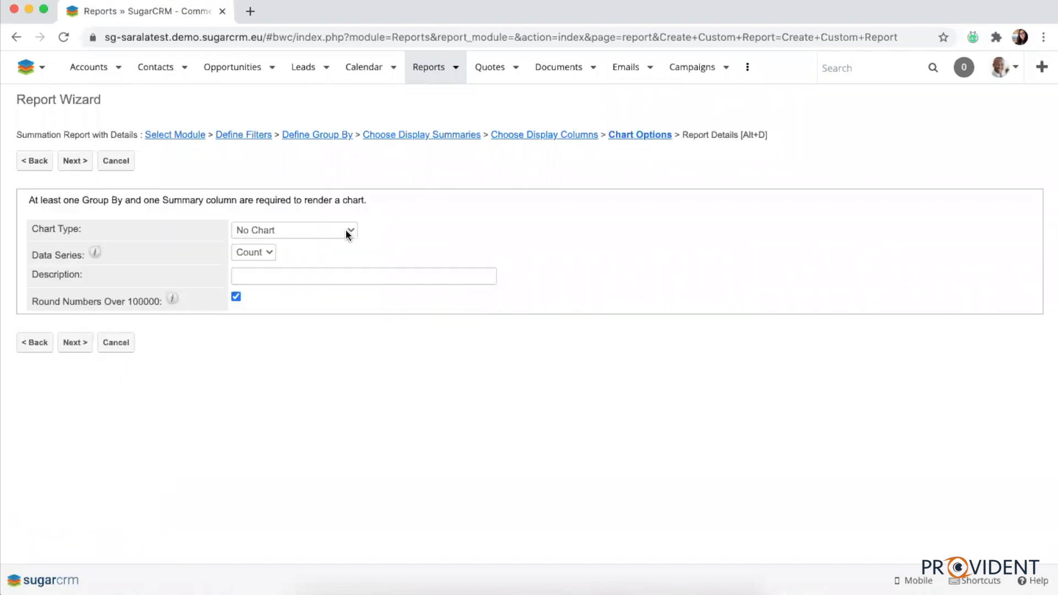
# - Set the chart type to Vertical Bar (Grouped)
pyautogui.click(293, 229)
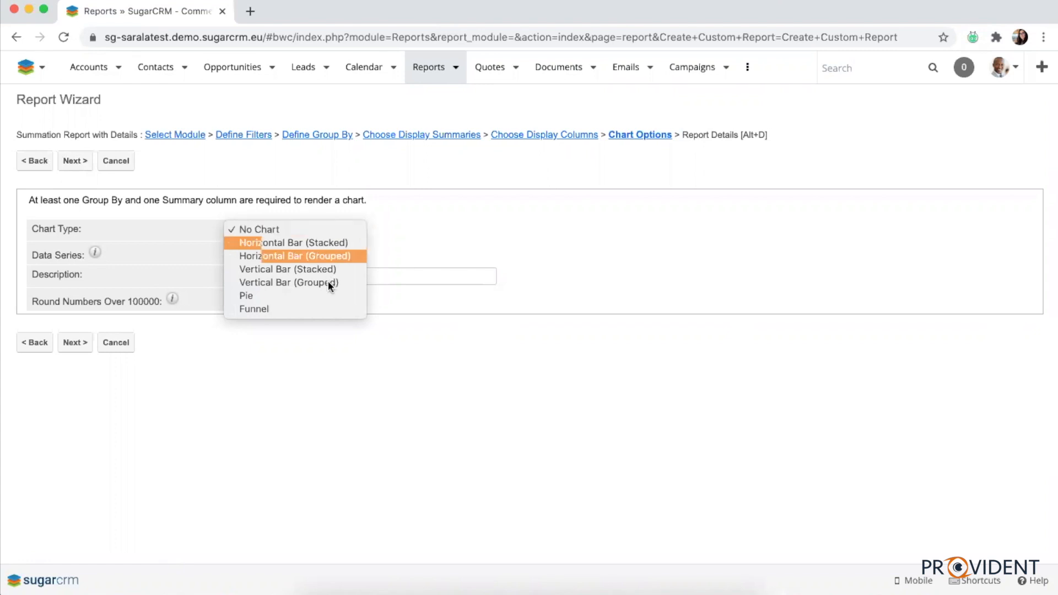
pyautogui.click(288, 283)
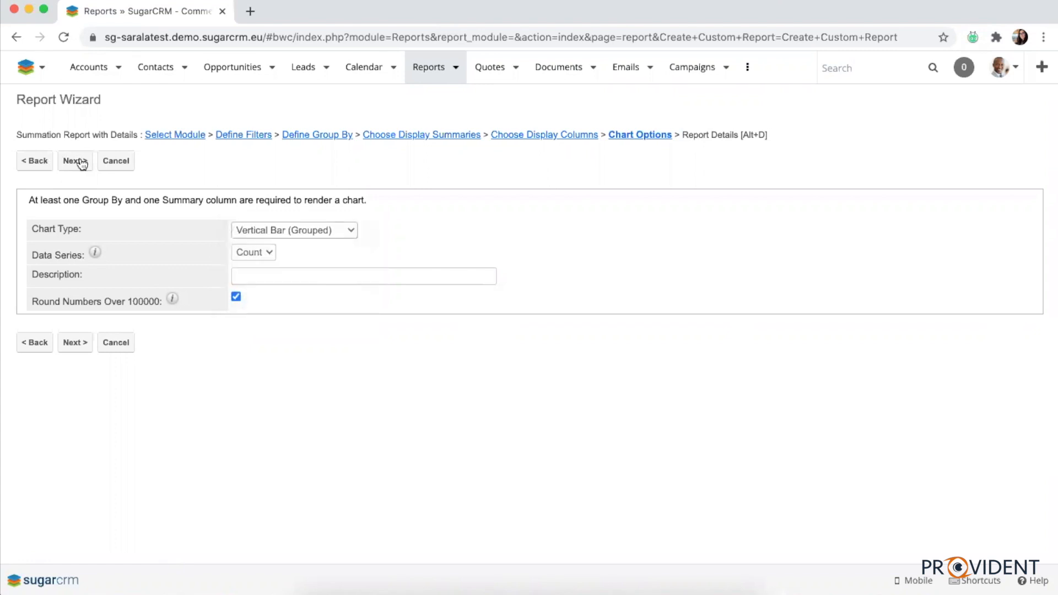
# - Name the report 'Leads Created This Year', include Leads > Assigned to User, and save and run it
pyautogui.click(74, 161)
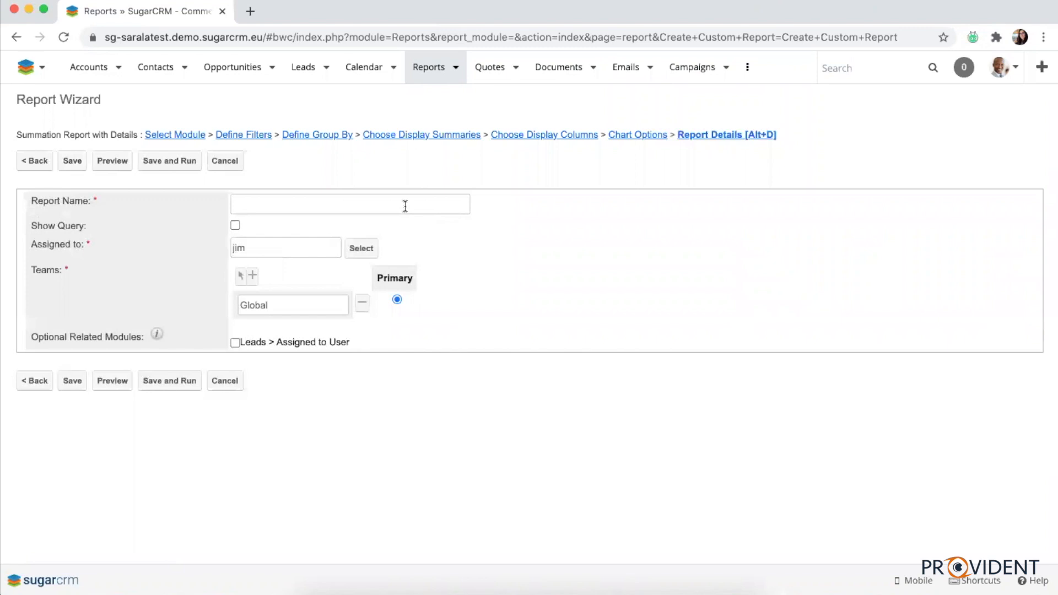
pyautogui.write('L')
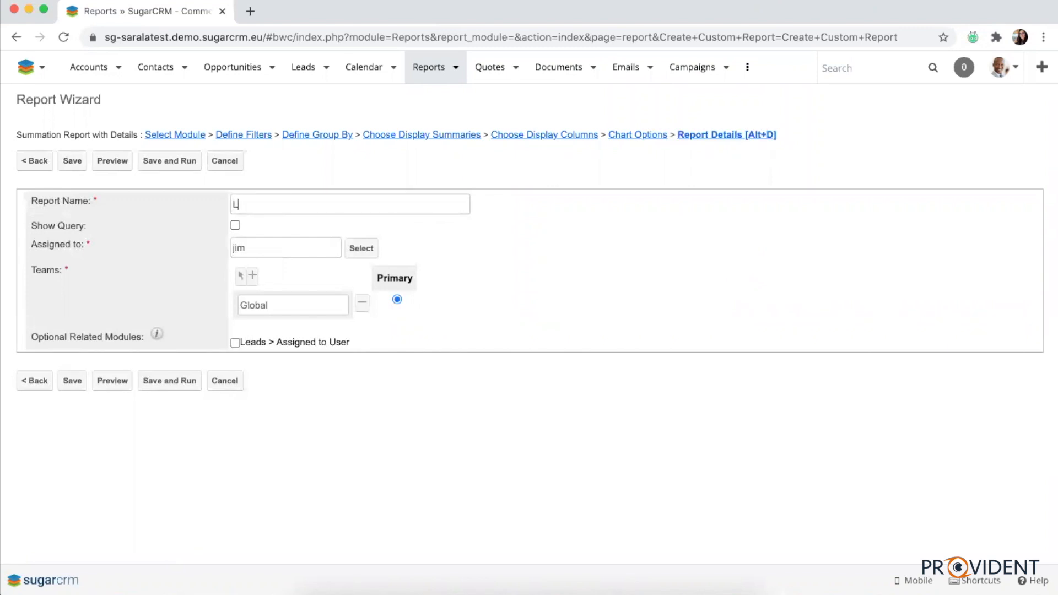
pyautogui.write('Leads Created')
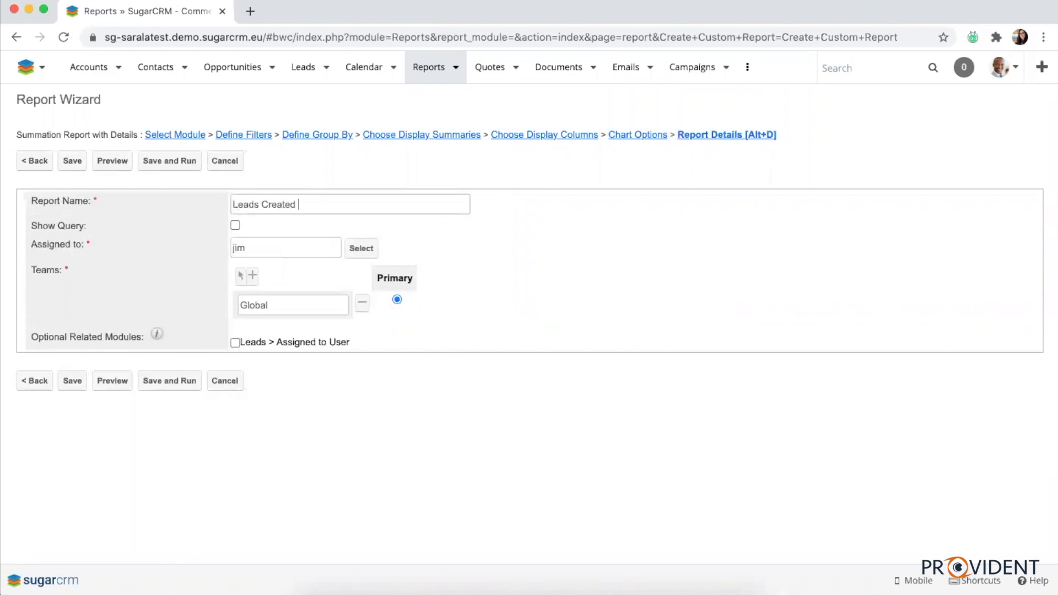
pyautogui.write('This Year')
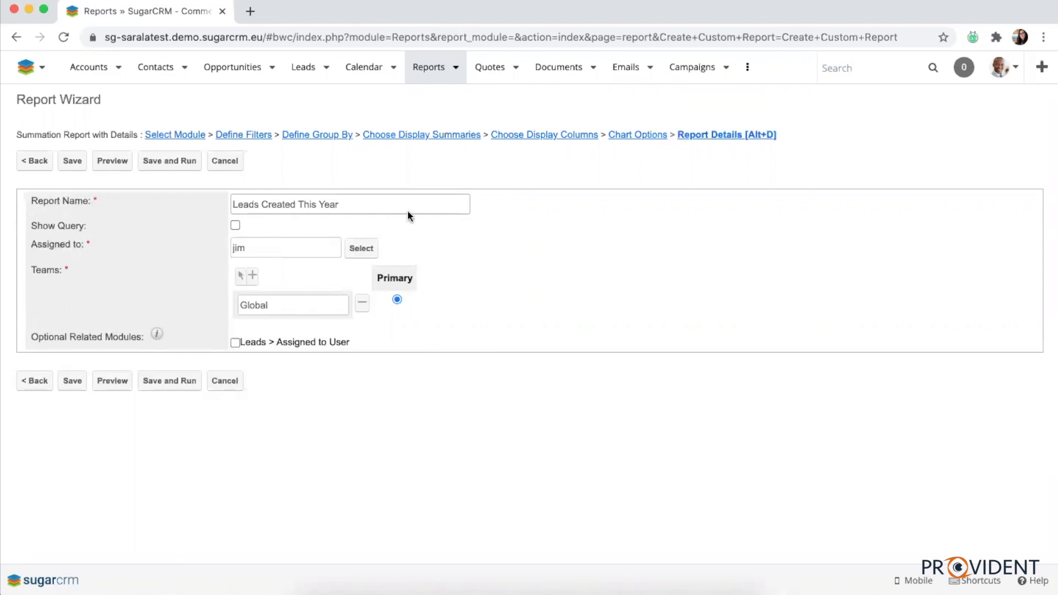
pyautogui.click(235, 342)
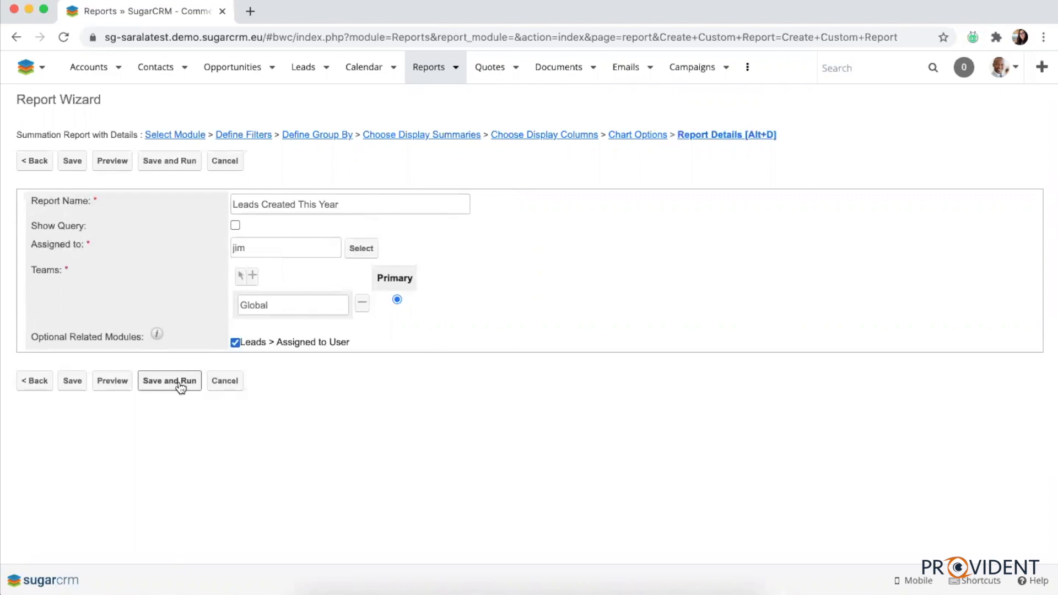
pyautogui.click(170, 380)
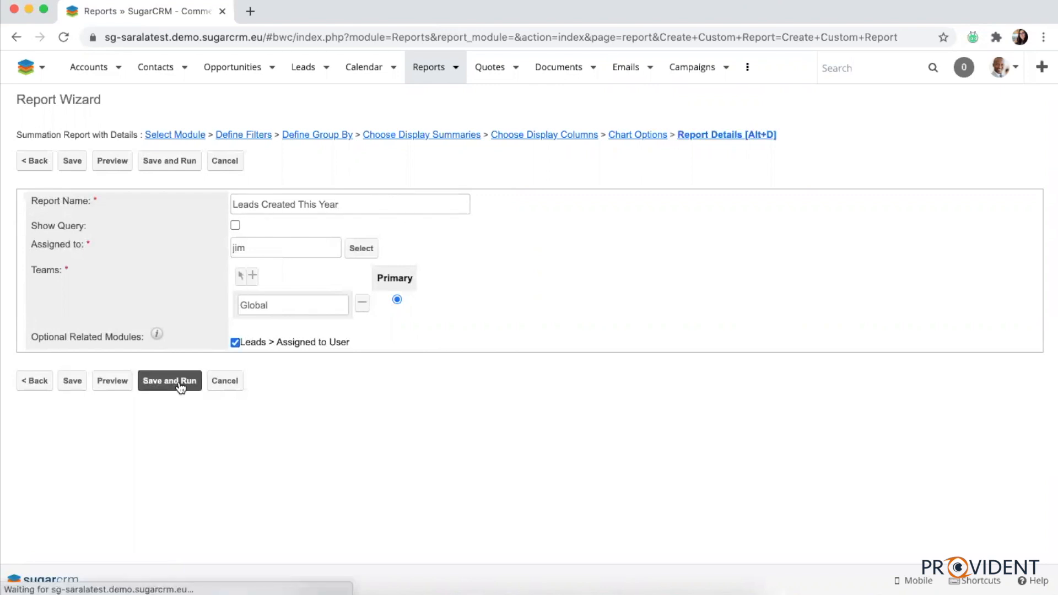
# - Scroll through the October 2020 bar of 206 leads and the lead rows listed beneath it
pyautogui.click(170, 381)
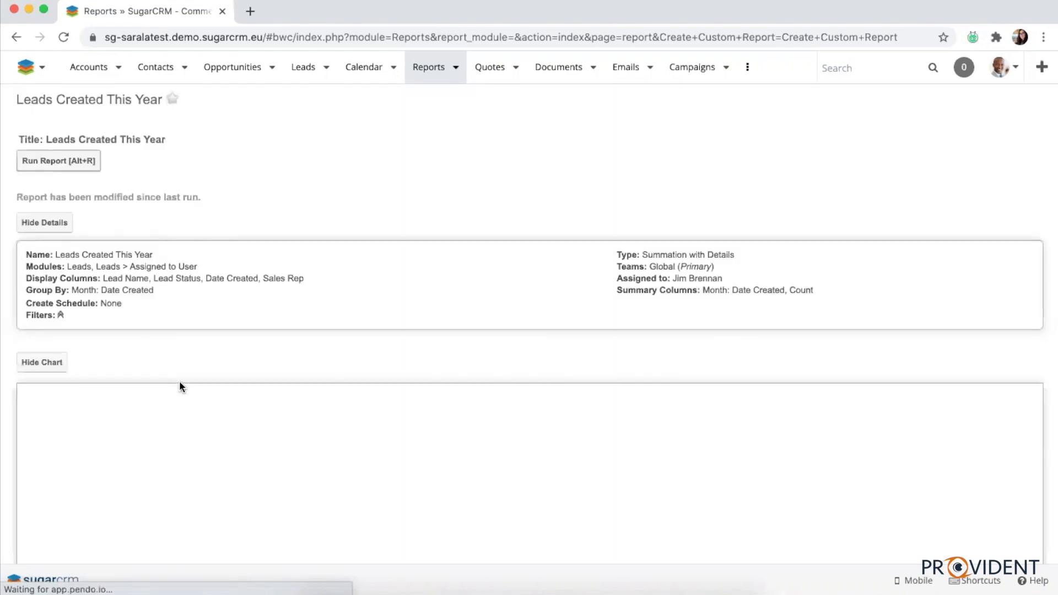
pyautogui.click(58, 161)
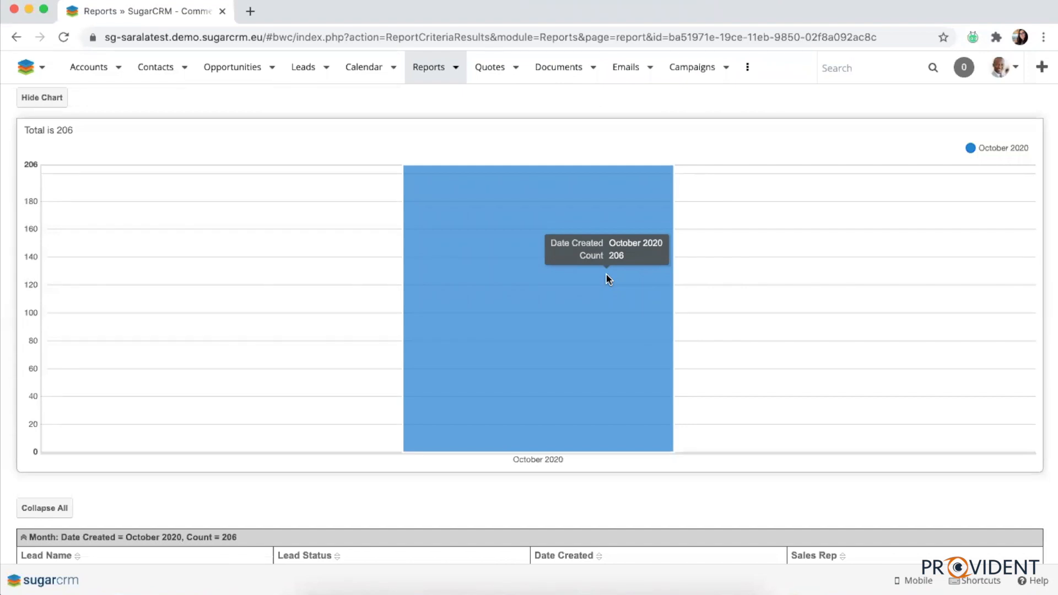
pyautogui.scroll(-3)
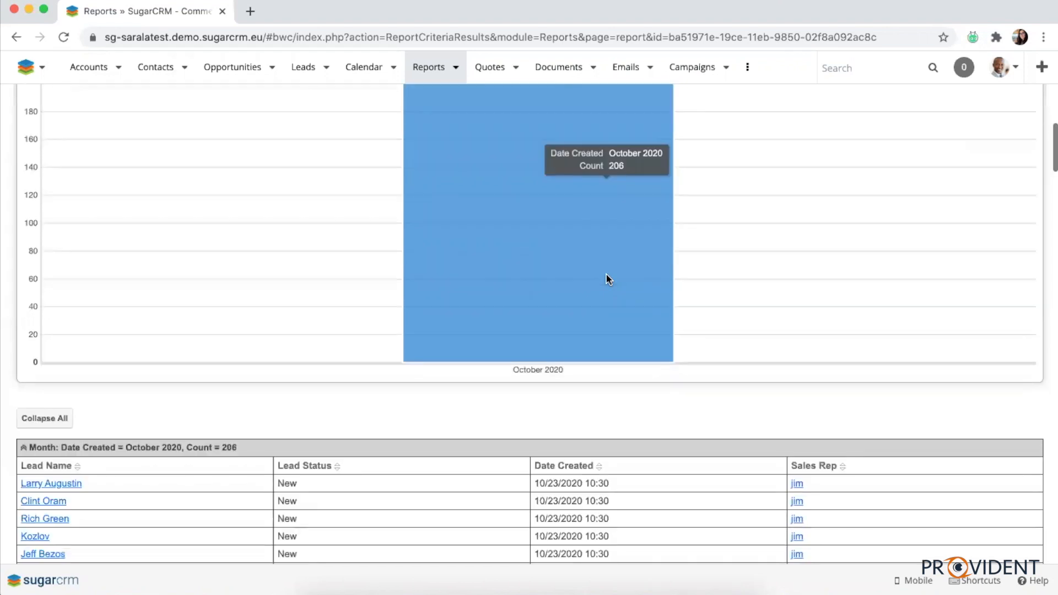
pyautogui.scroll(-3)
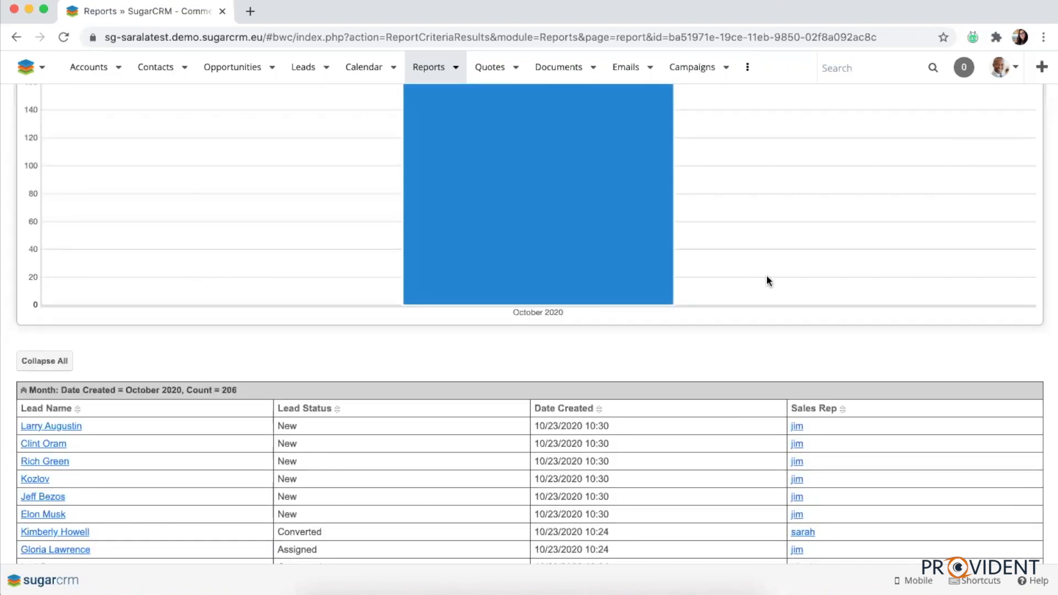
pyautogui.moveTo(61, 330)
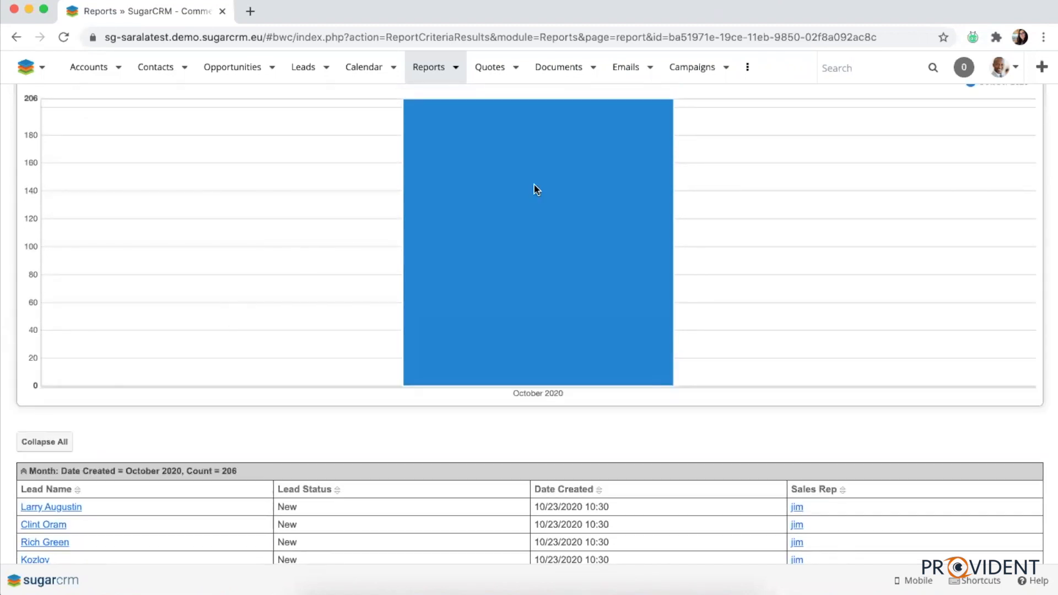
pyautogui.moveTo(338, 425)
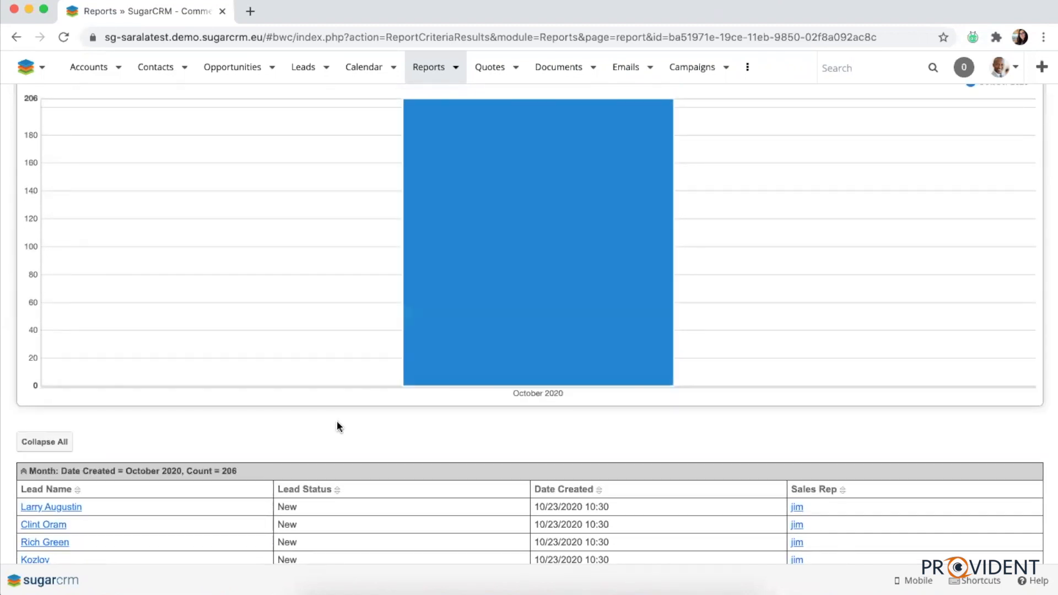
pyautogui.scroll(-3)
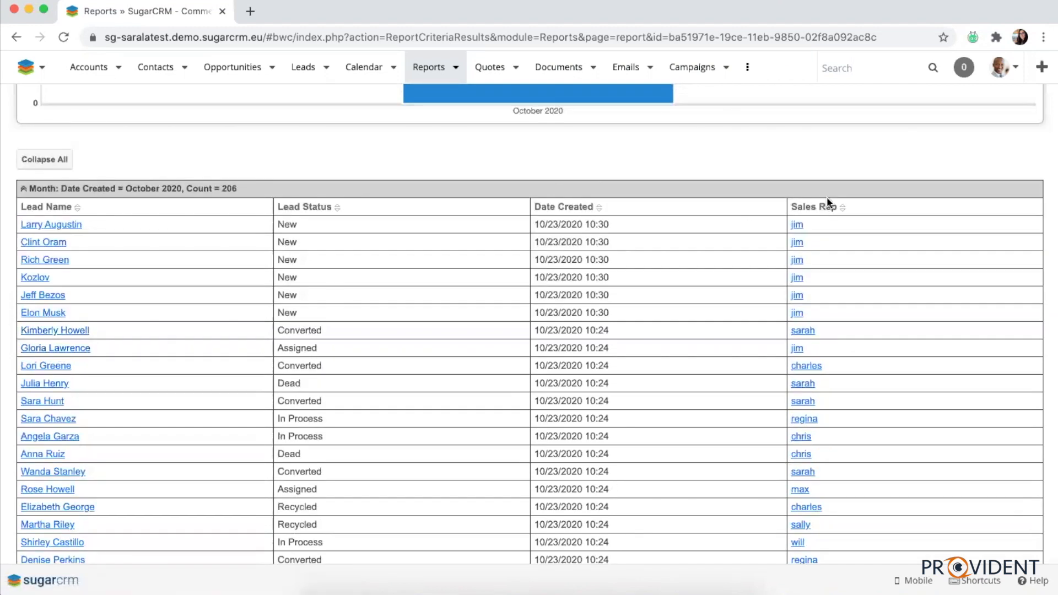
pyautogui.moveTo(892, 541)
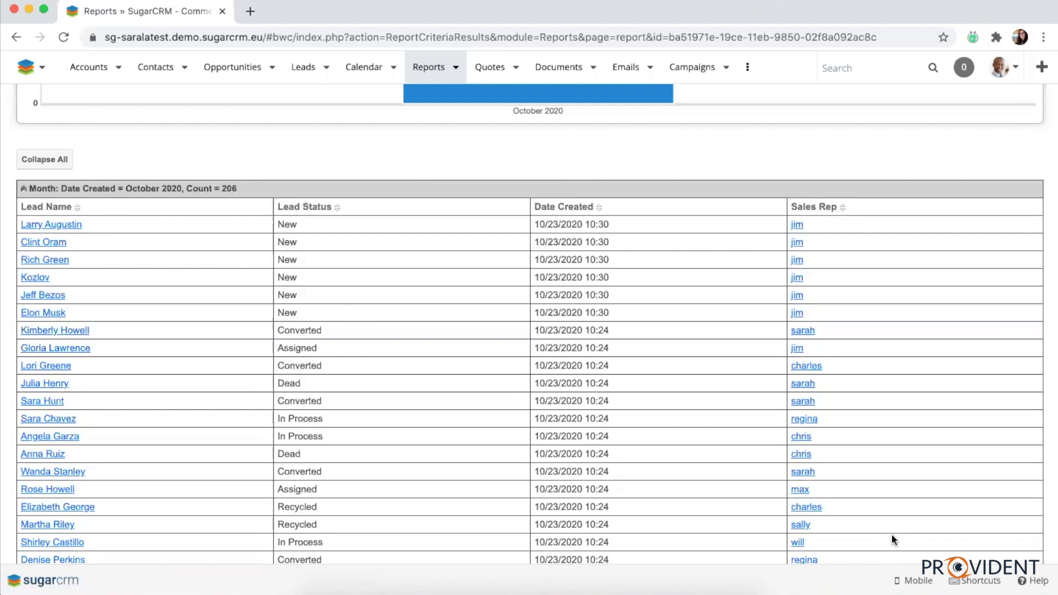
pyautogui.scroll(-3)
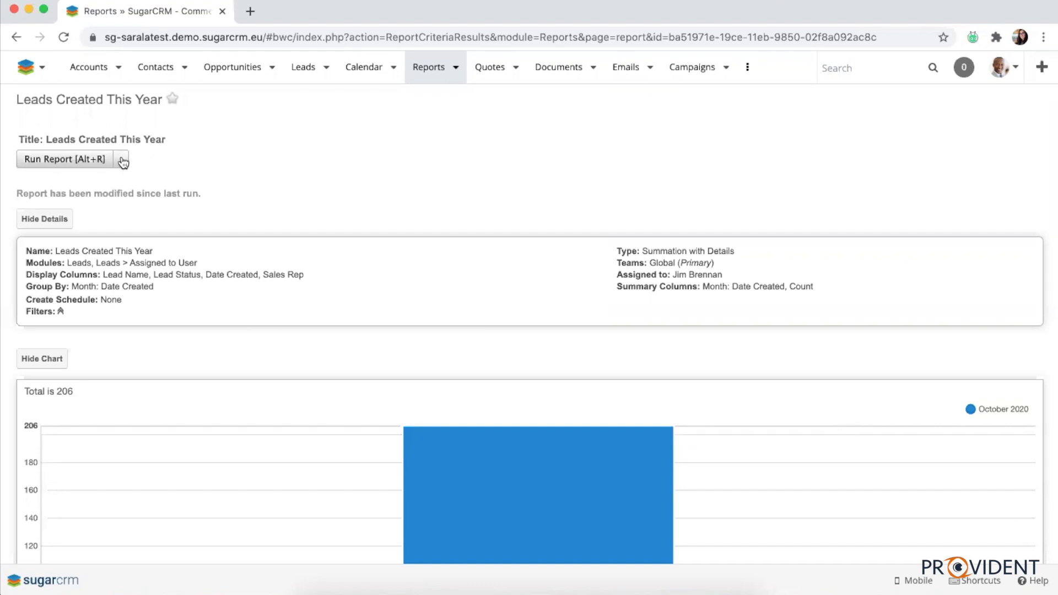
# - Start a schedule named 'Leads This Year Report' with a weekly repeat frequency
pyautogui.click(122, 158)
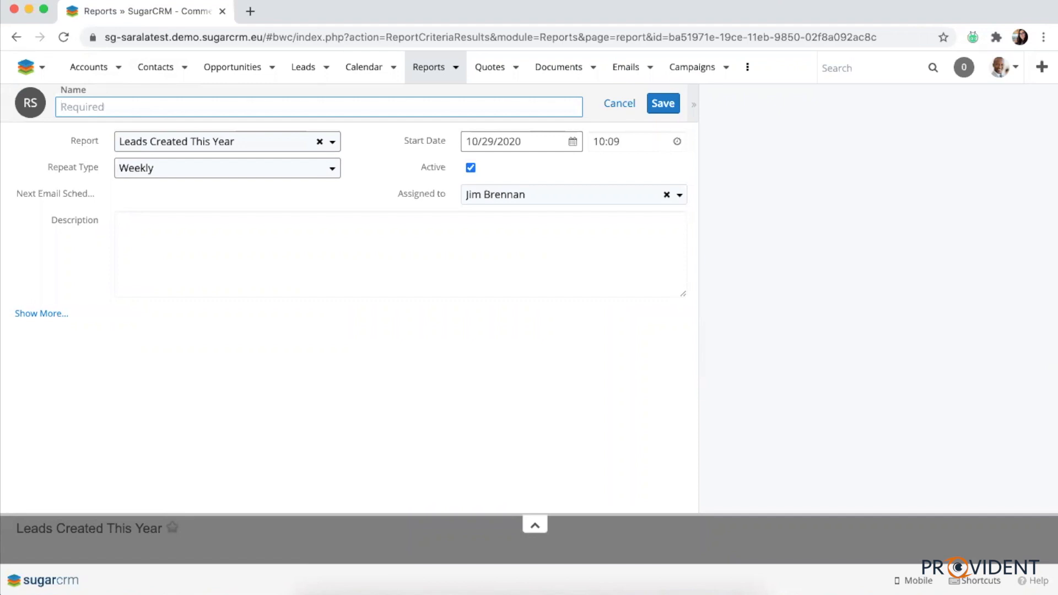
pyautogui.write('Leads Thi')
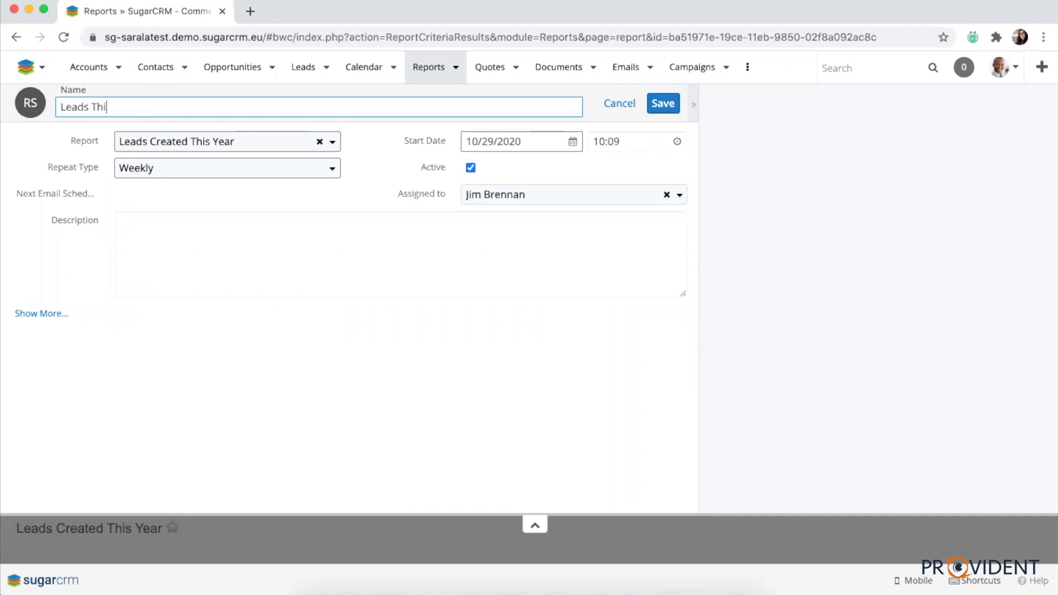
pyautogui.write('s Year Repor')
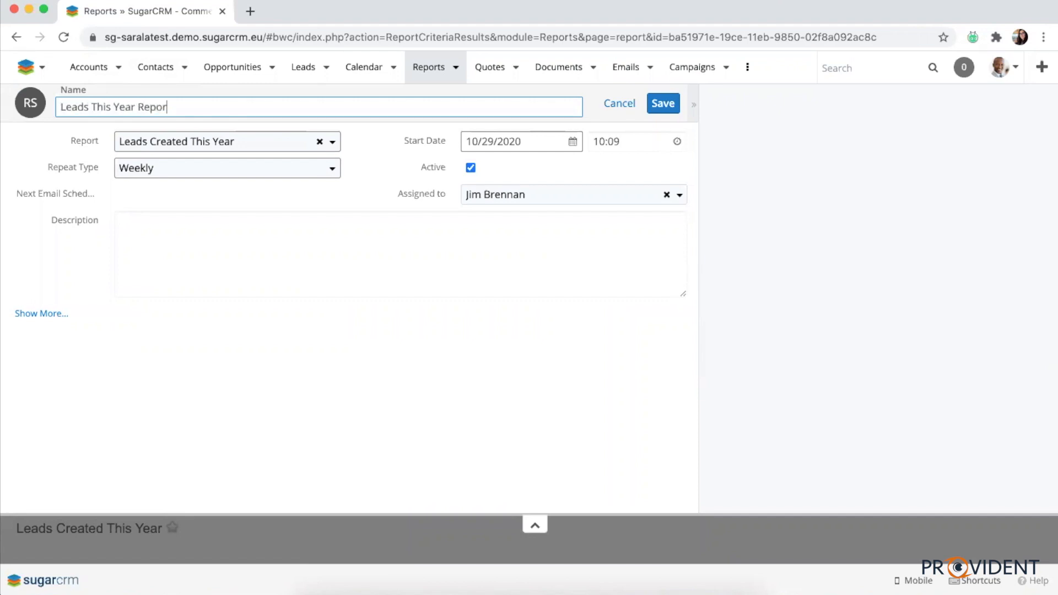
pyautogui.write('t')
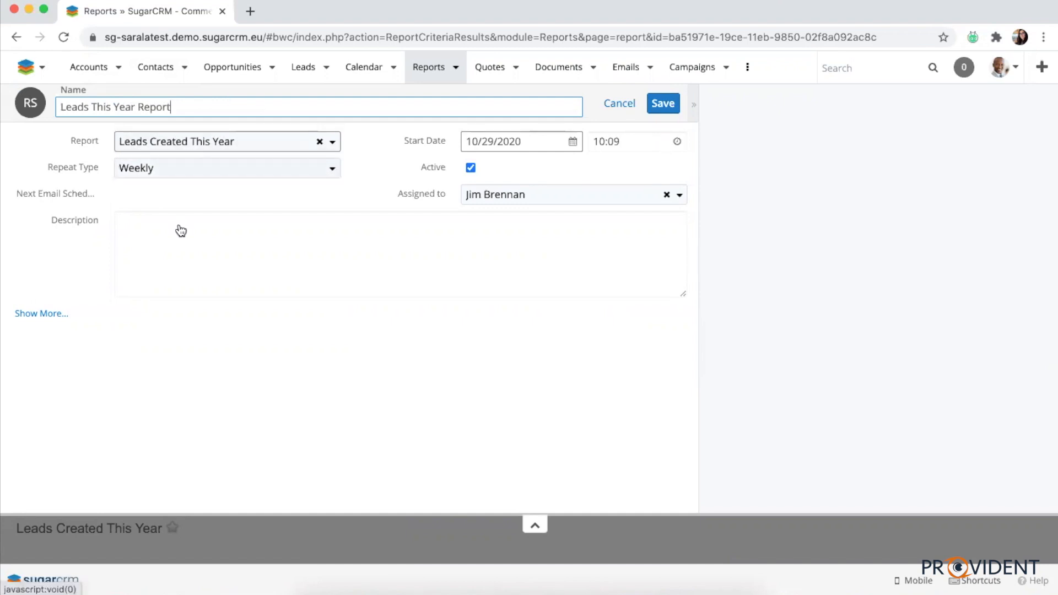
pyautogui.click(228, 167)
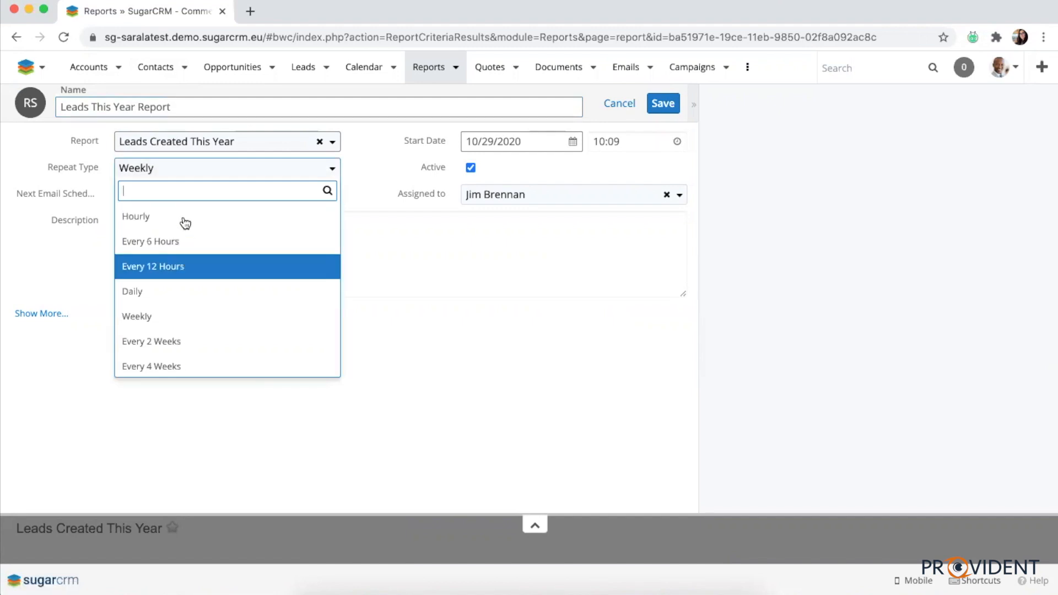
pyautogui.moveTo(186, 221)
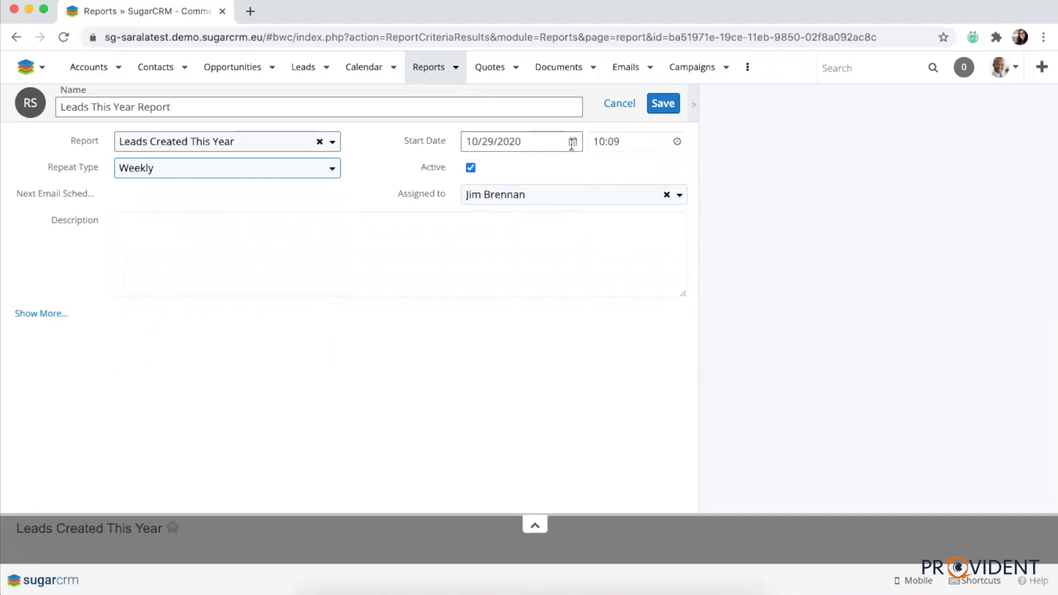
# - Set the schedule to start 11/02/2020 at 09:30 and save it
pyautogui.click(521, 141)
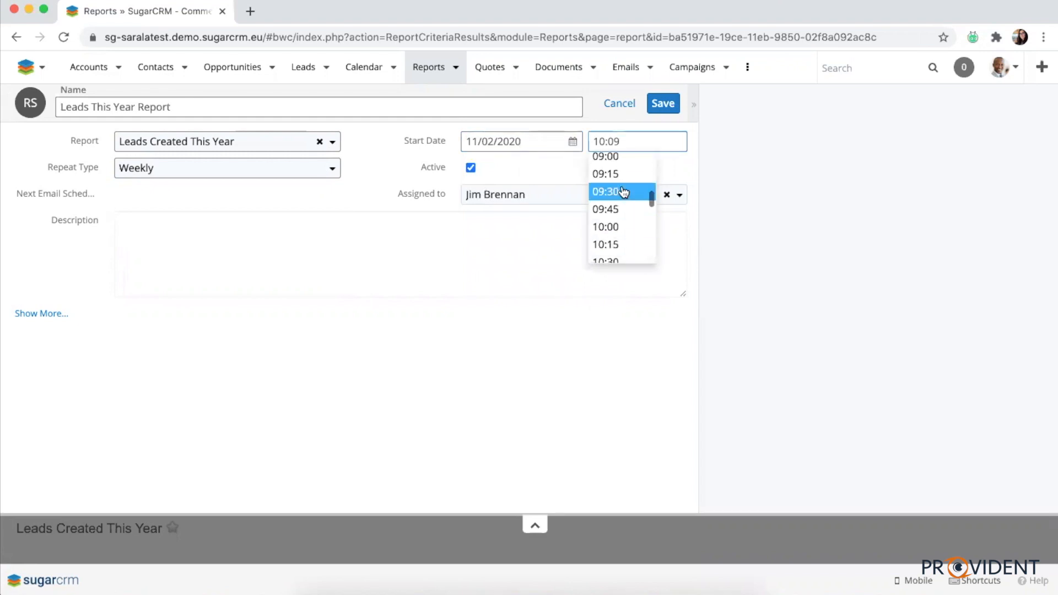
pyautogui.click(606, 191)
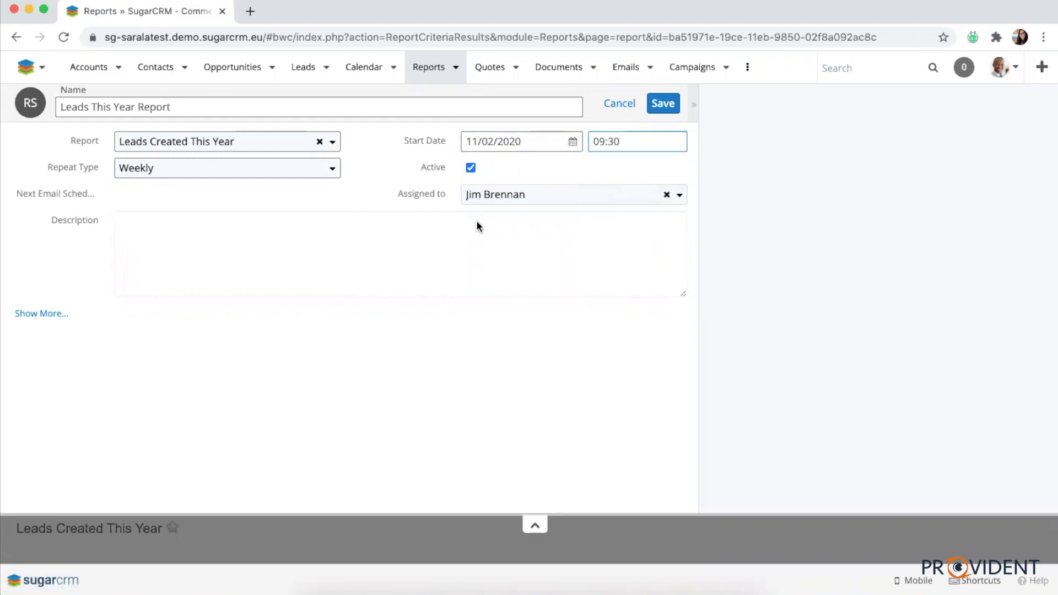
pyautogui.moveTo(500, 209)
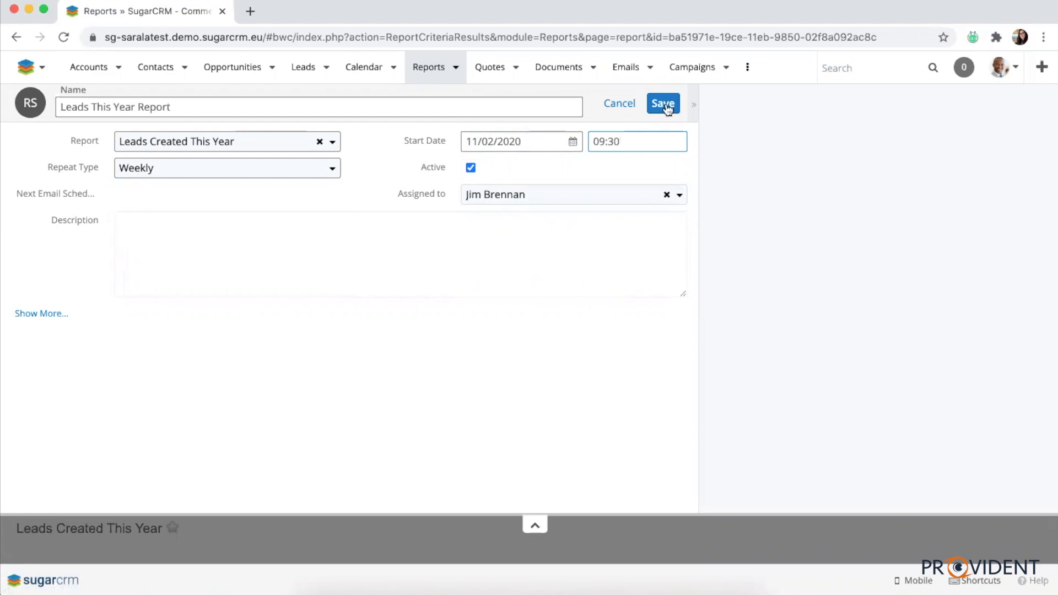
pyautogui.click(662, 104)
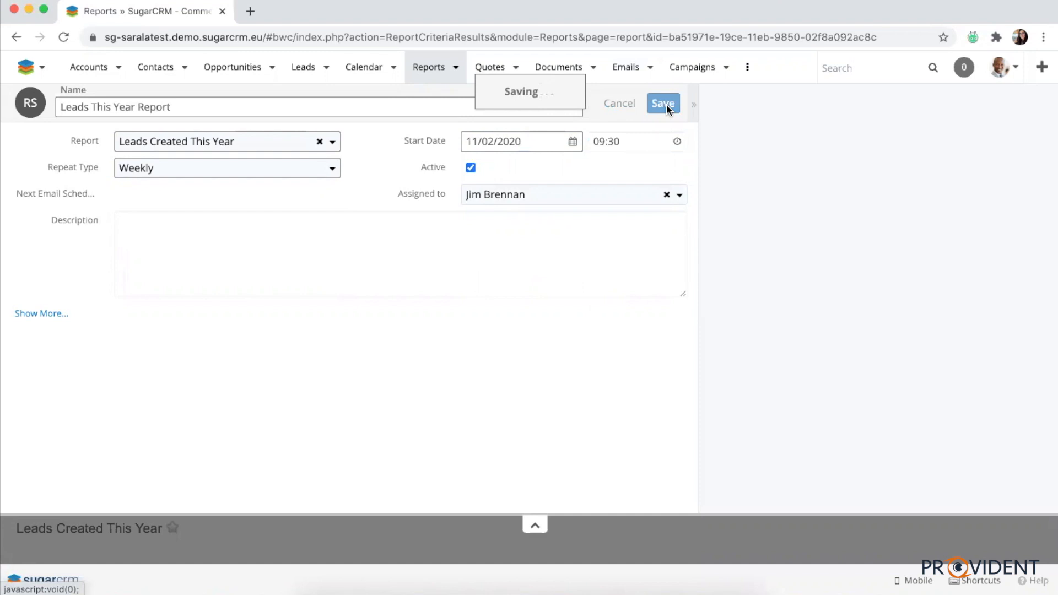
# - Dismiss the success message and go to the Report Schedules list from the Reports menu
pyautogui.click(663, 104)
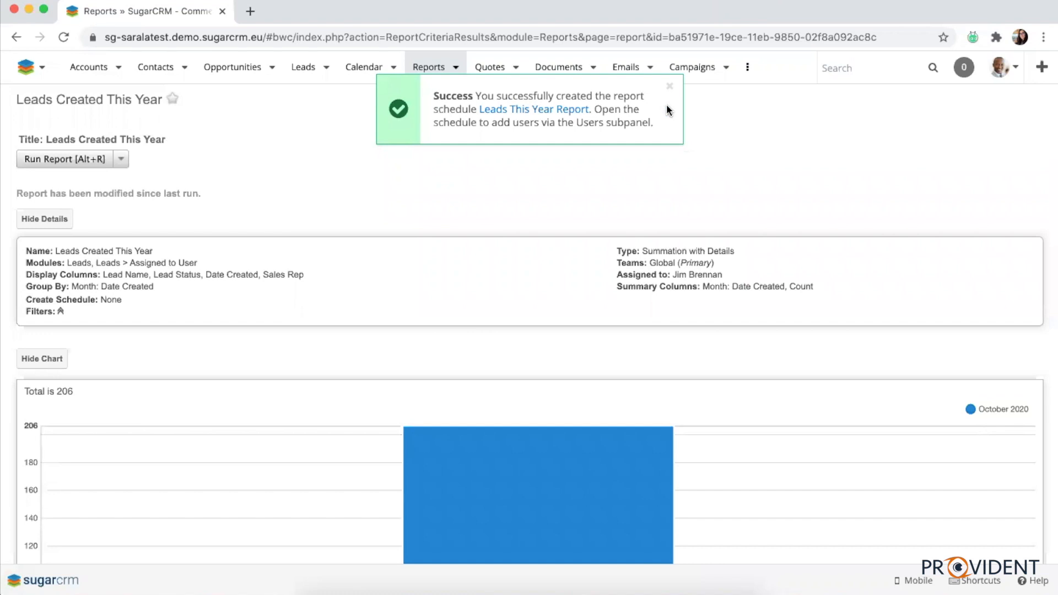
pyautogui.moveTo(432, 76)
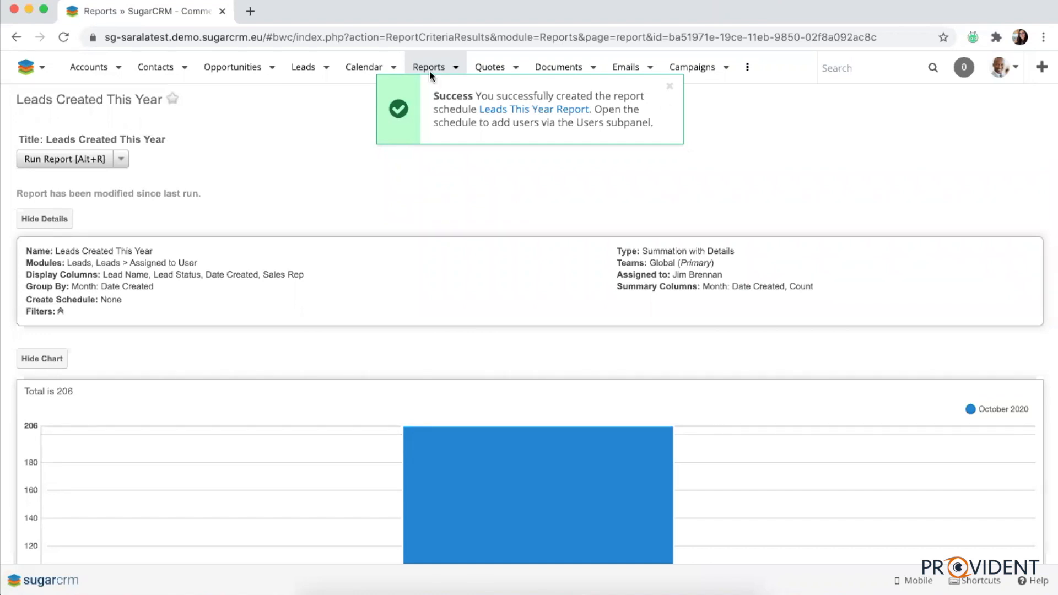
pyautogui.moveTo(678, 110)
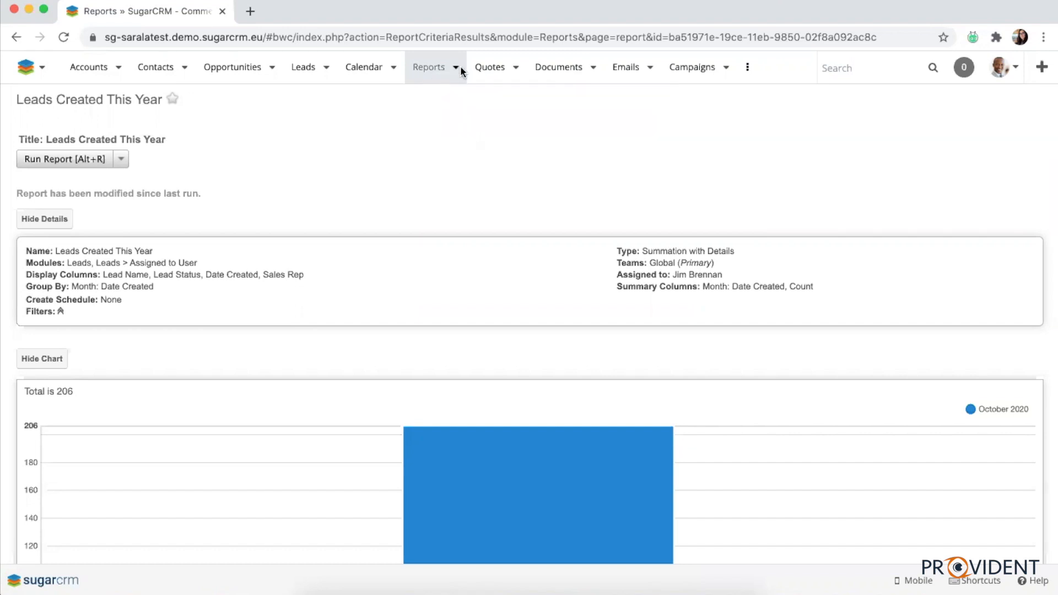
pyautogui.click(455, 67)
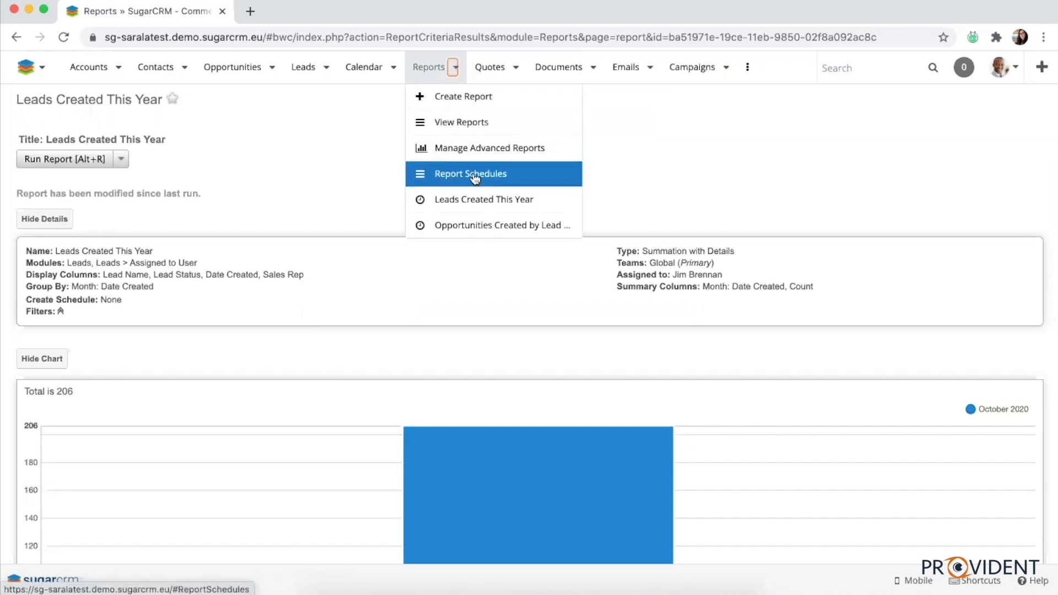
pyautogui.moveTo(480, 177)
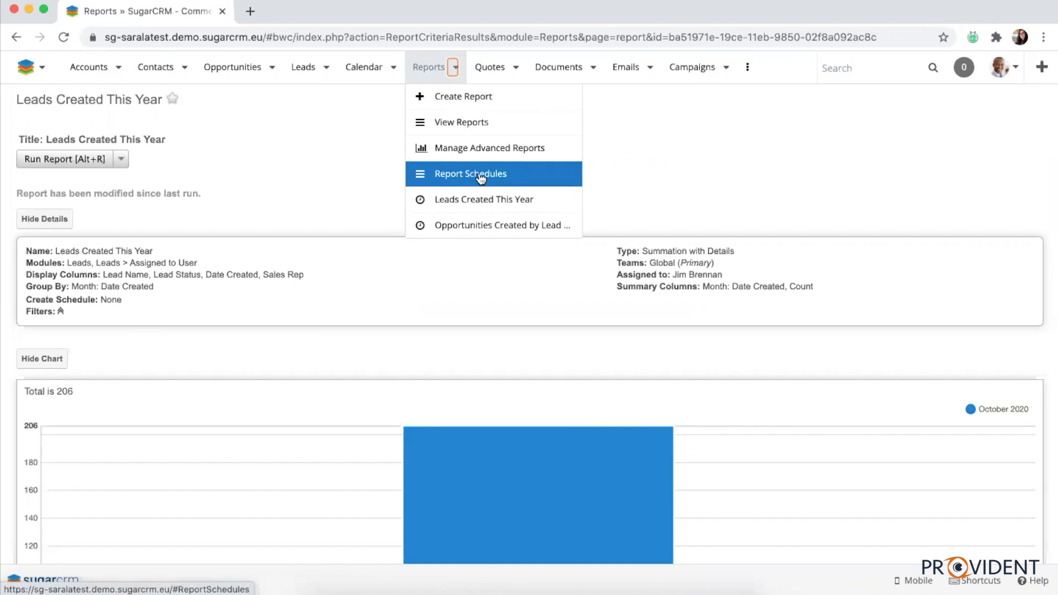
pyautogui.moveTo(471, 175)
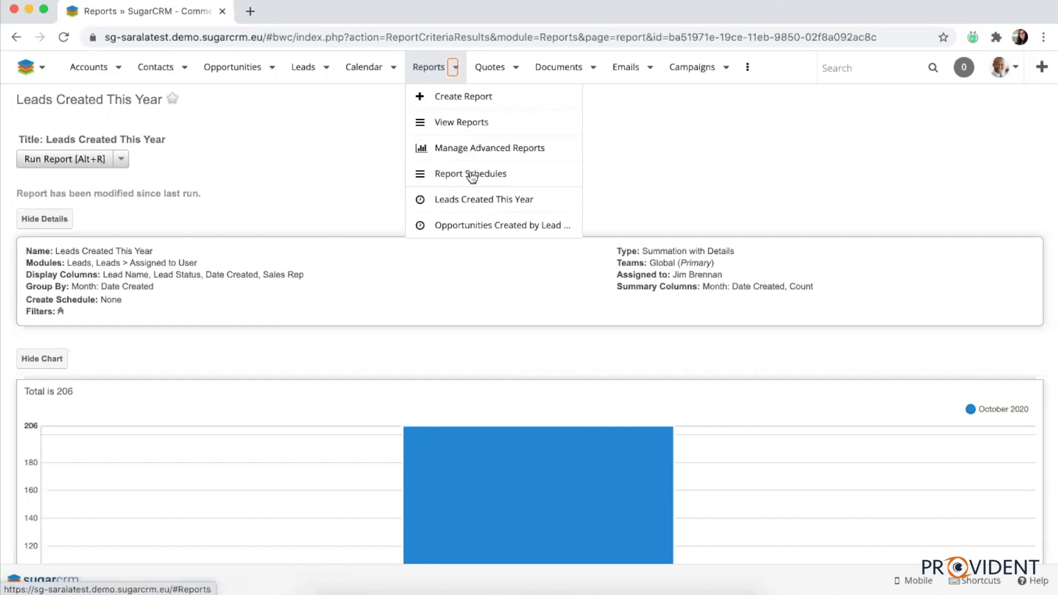
pyautogui.click(471, 173)
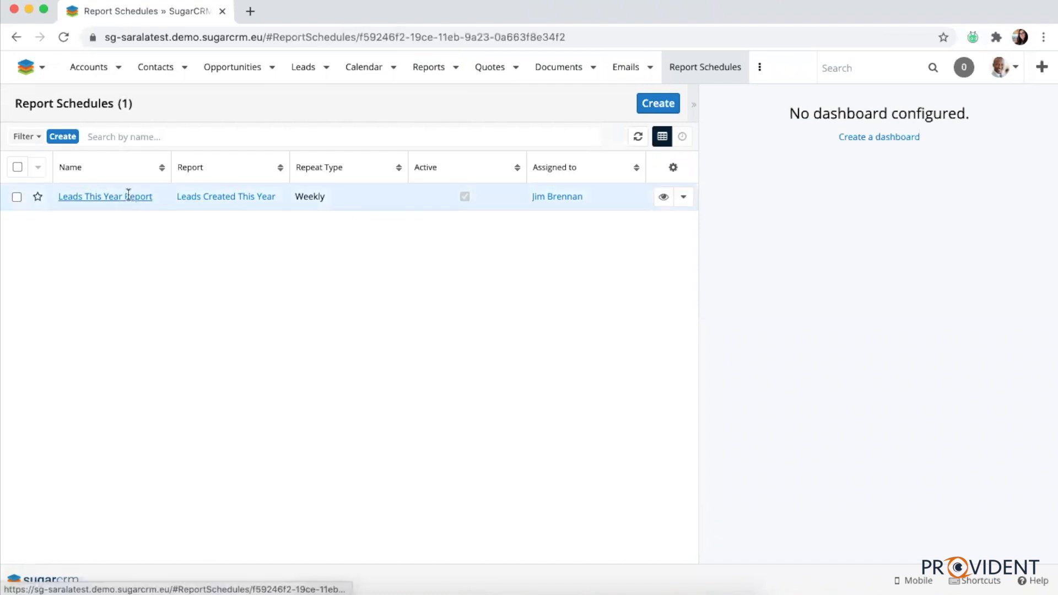
# - Link four existing users to the Leads This Year Report schedule, bringing its recipients to five
pyautogui.click(105, 197)
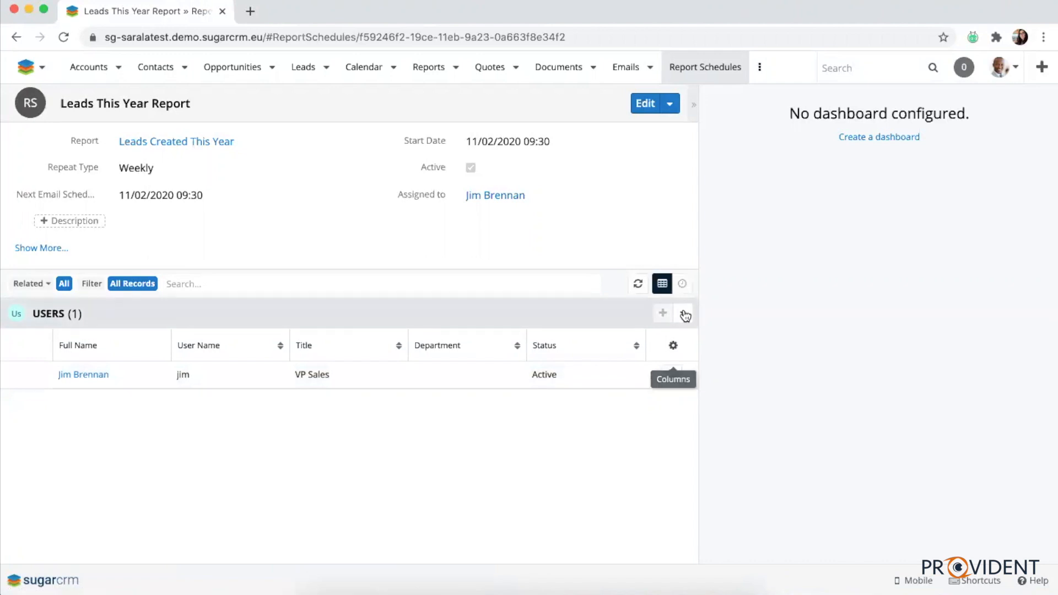
pyautogui.click(683, 313)
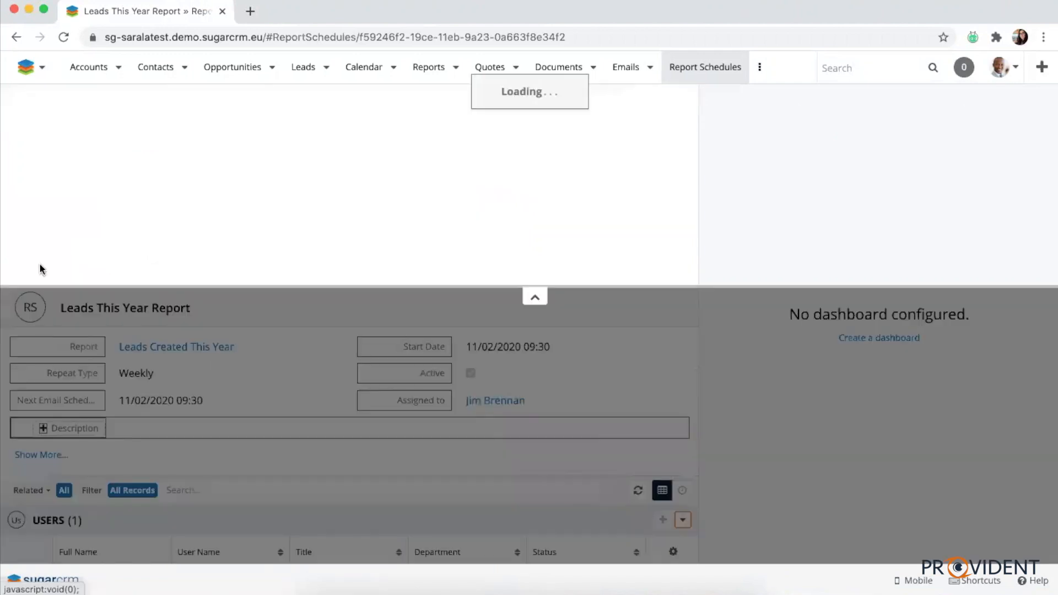
pyautogui.click(663, 519)
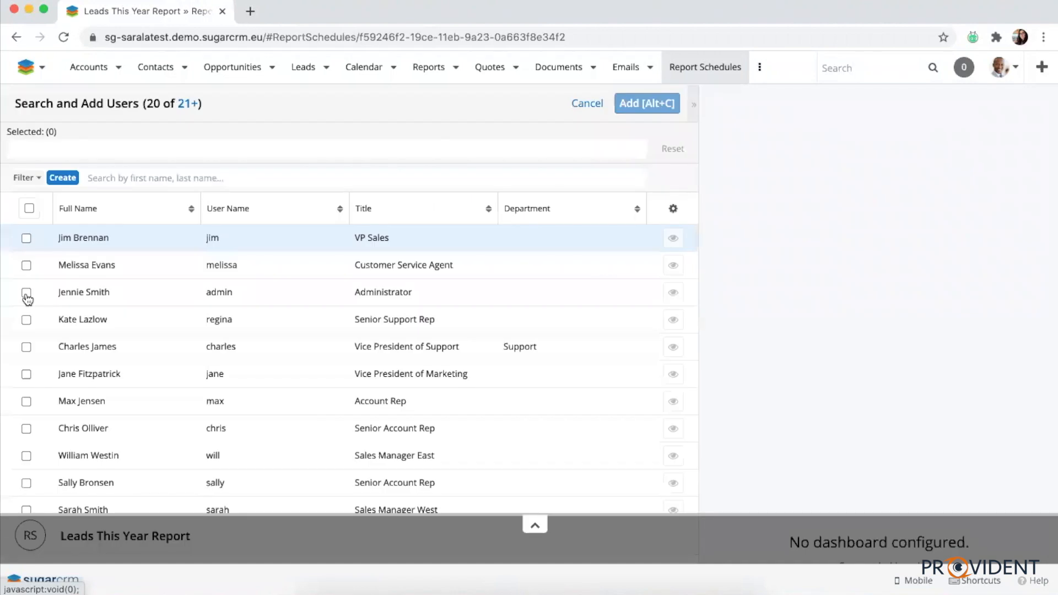
pyautogui.click(26, 346)
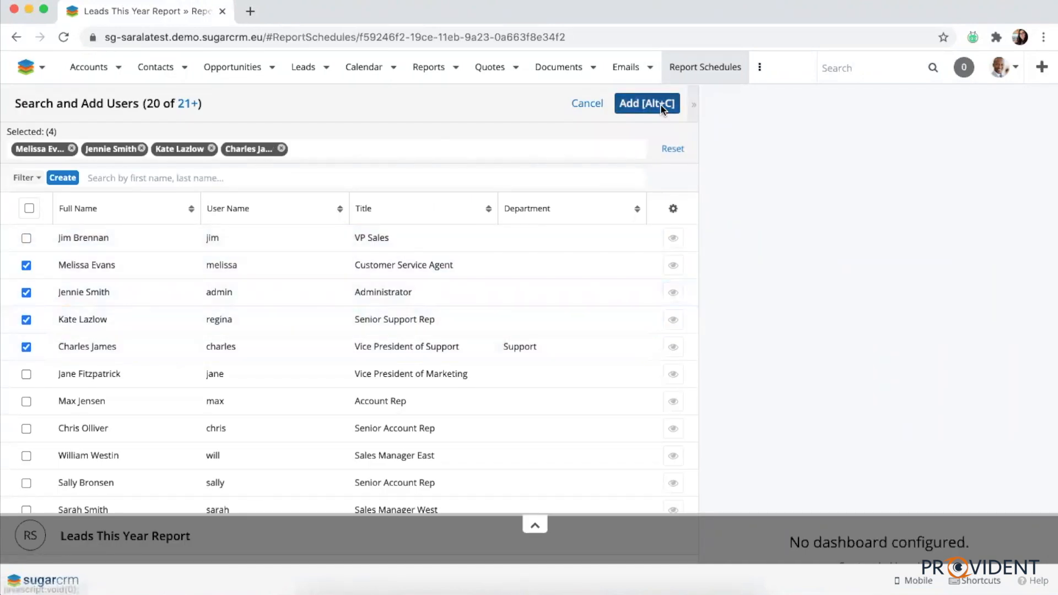
pyautogui.click(646, 104)
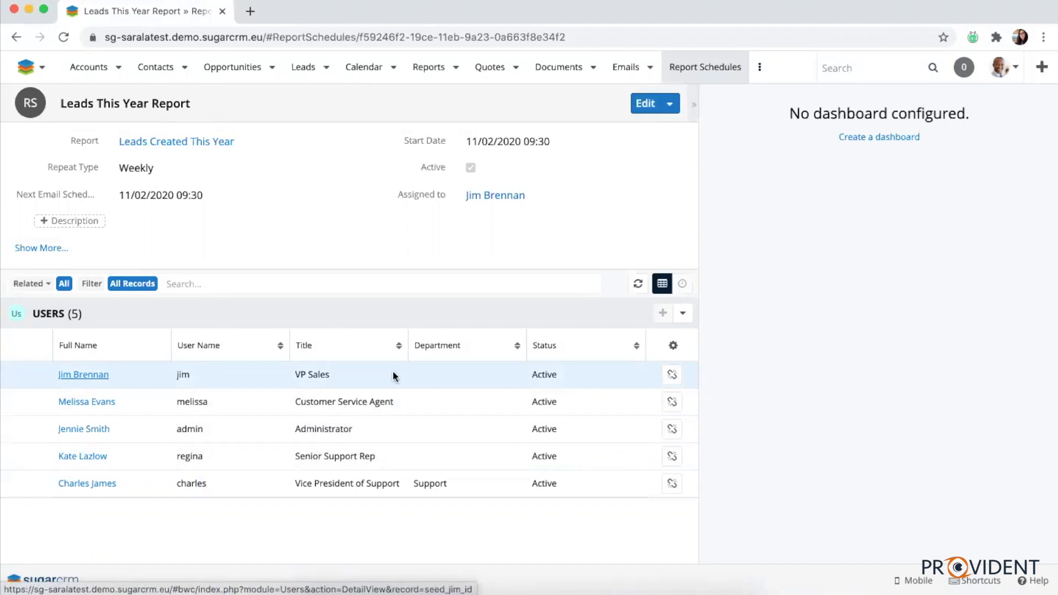
pyautogui.moveTo(576, 560)
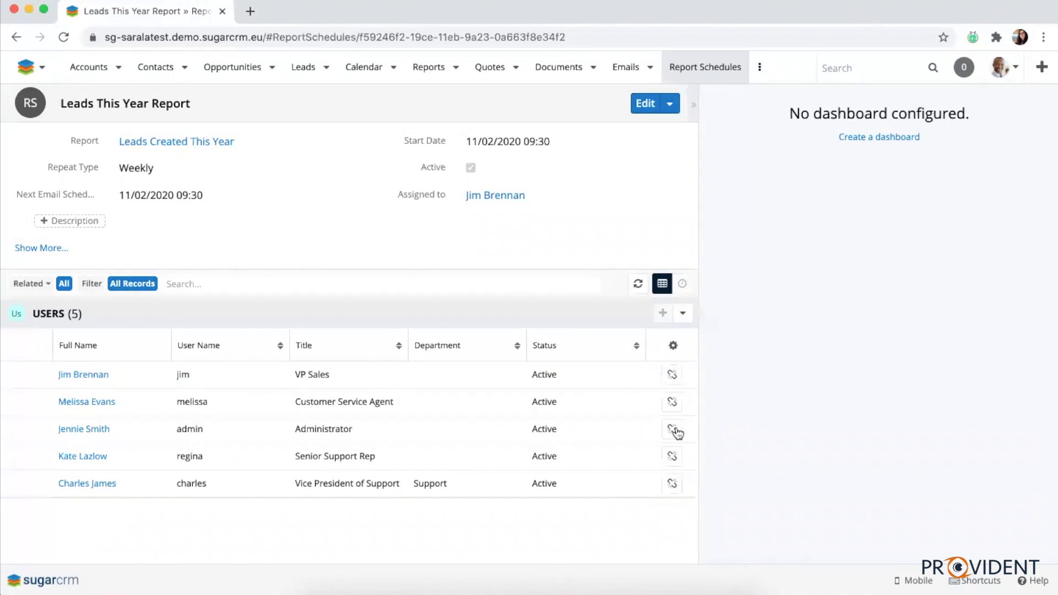
pyautogui.moveTo(672, 429)
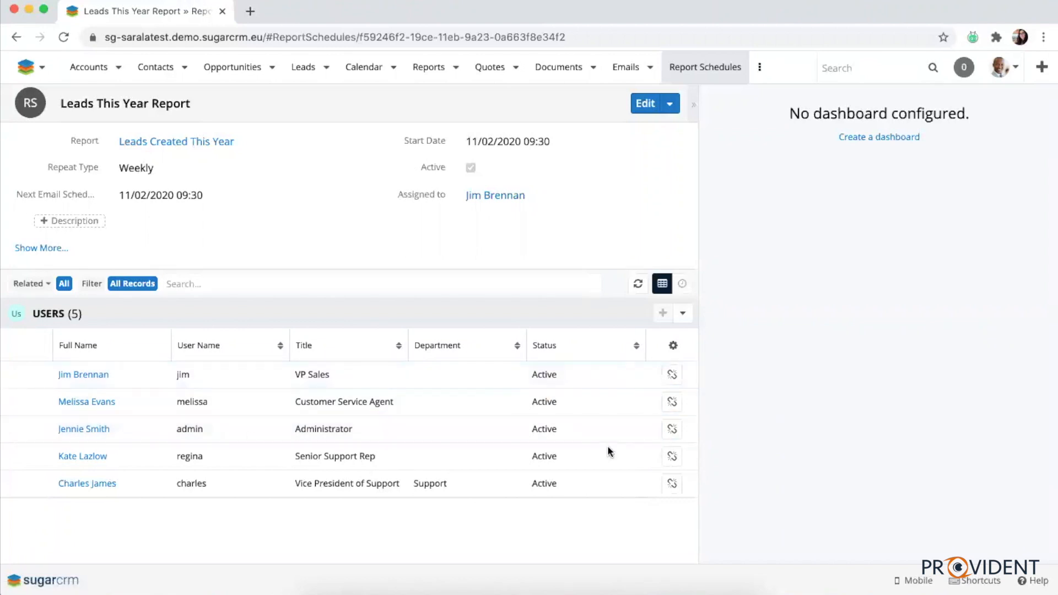
pyautogui.moveTo(672, 429)
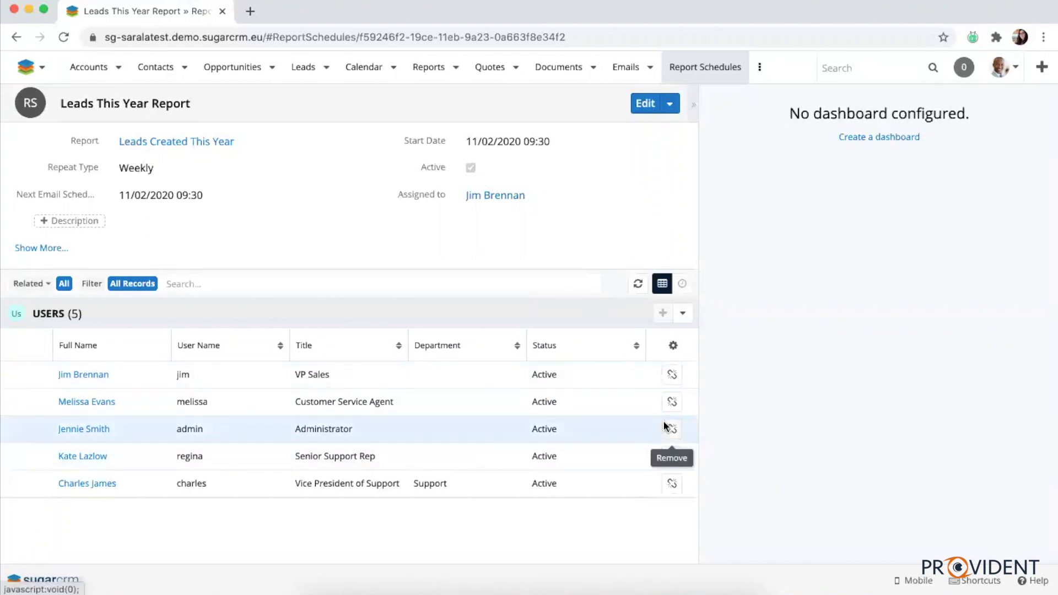
# - Unlink the Administrator user from the schedule and confirm, leaving four linked users
pyautogui.click(671, 429)
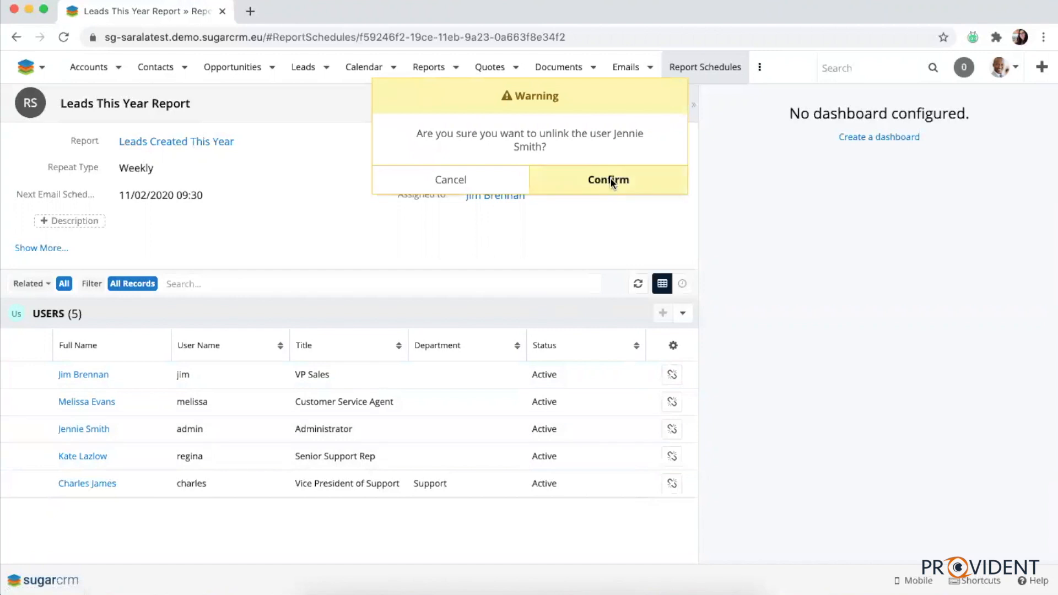
pyautogui.click(606, 180)
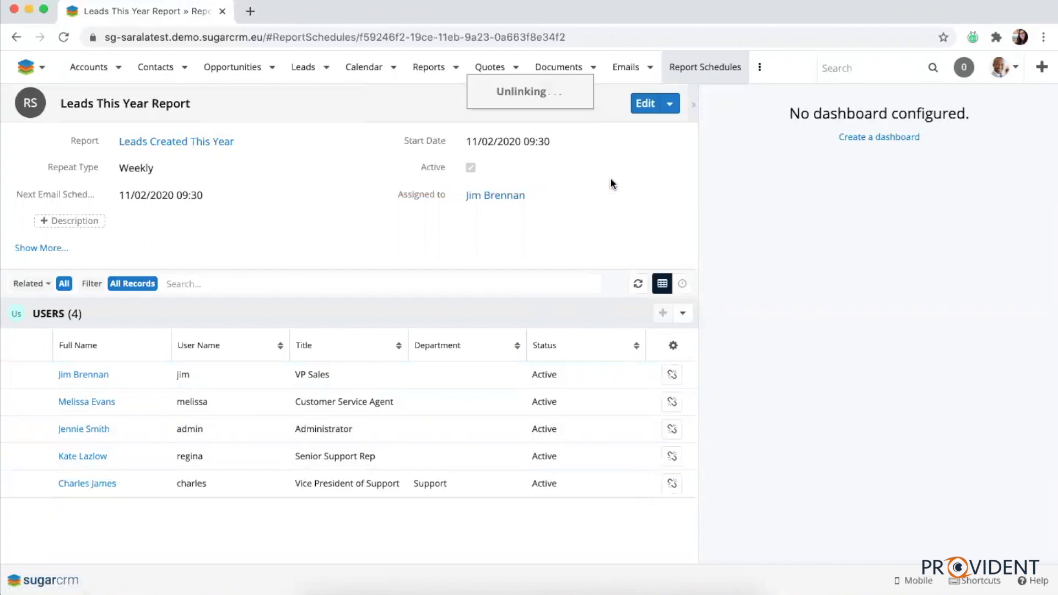